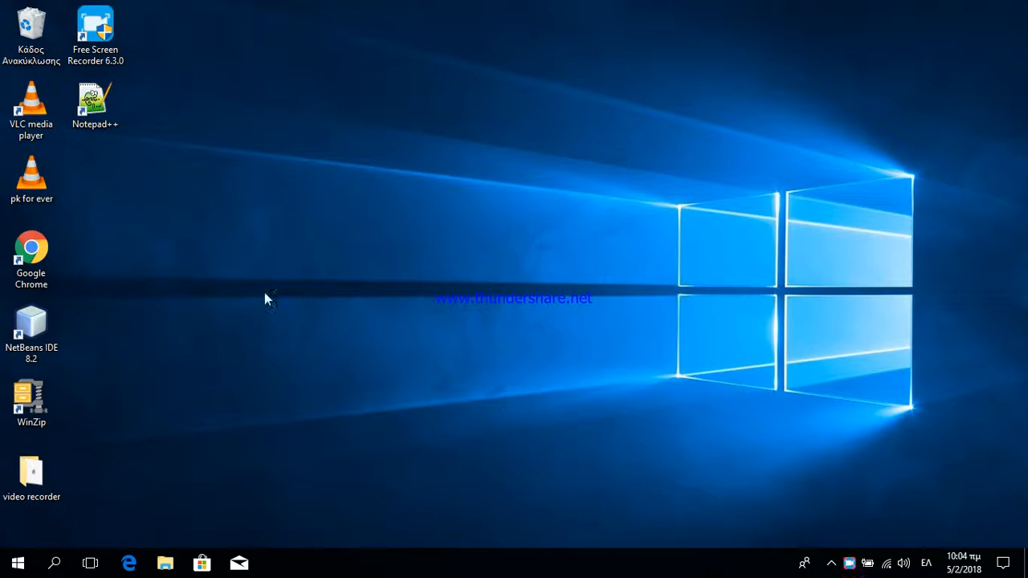
{"action": "mouse_move", "coordinate": [159, 279]}
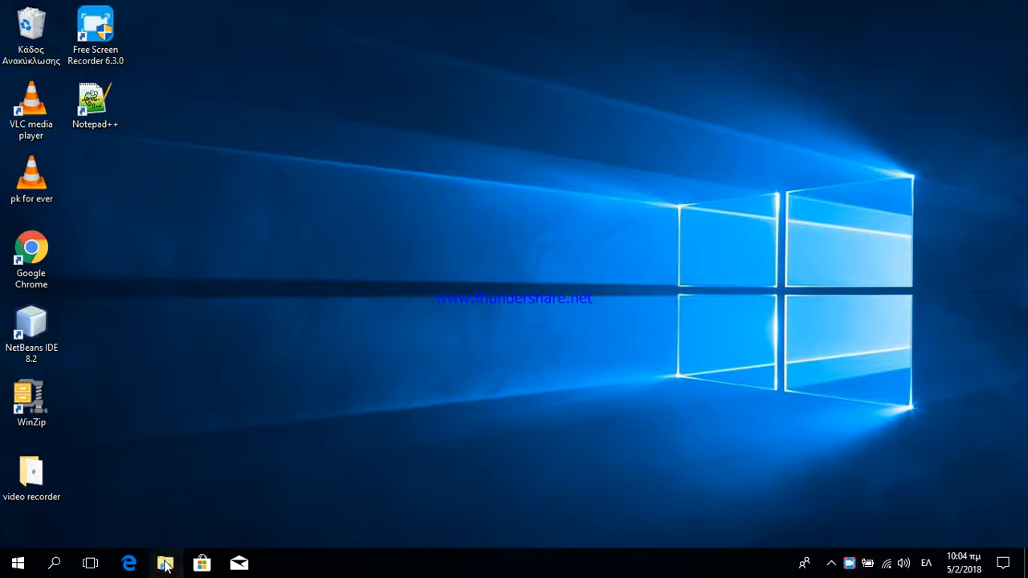
Browse File Explorer to C:\xampp, maximized, and select the xampp-control program.
{"action": "left_click", "coordinate": [165, 562]}
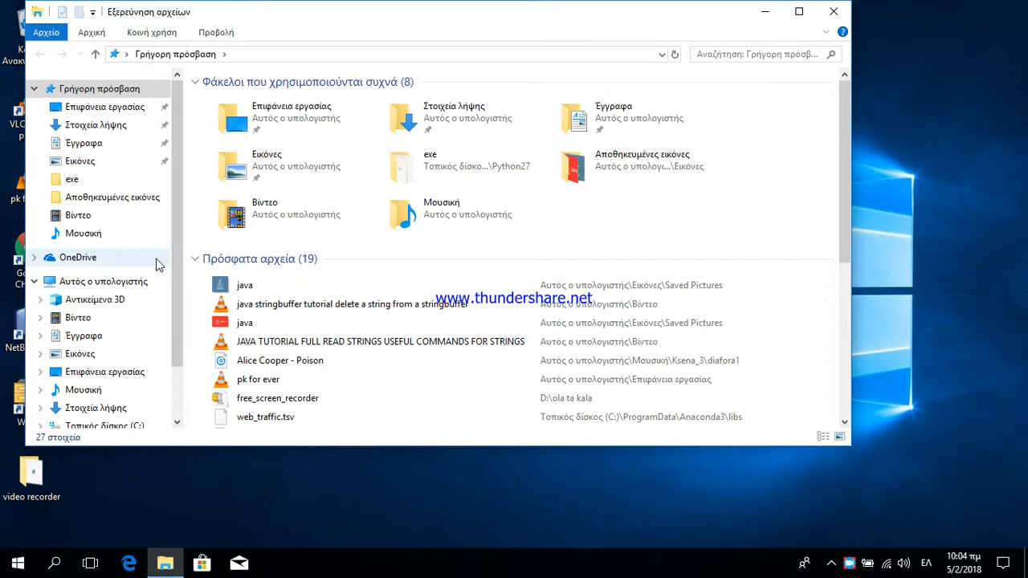
{"action": "mouse_move", "coordinate": [233, 214]}
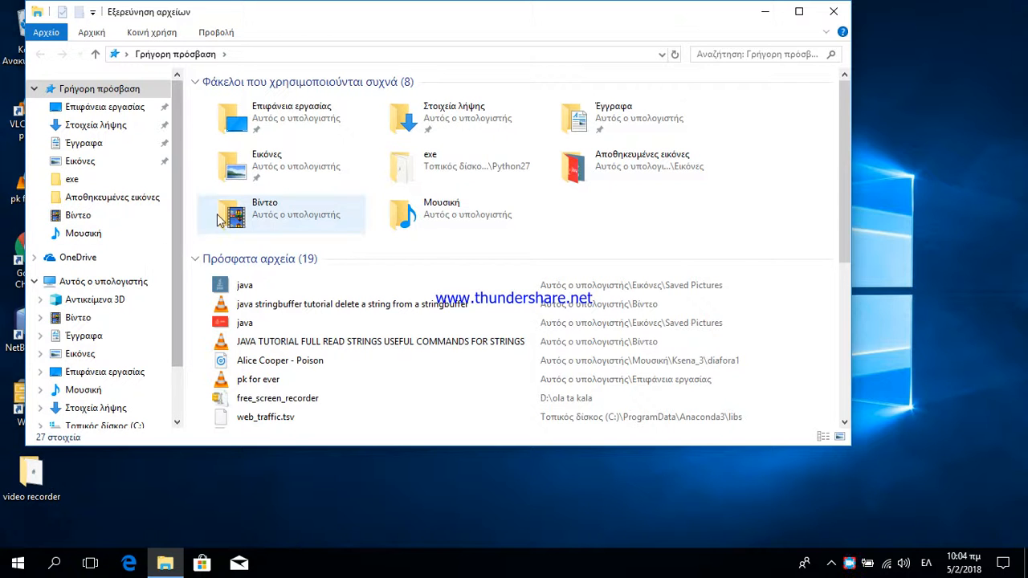
{"action": "left_click", "coordinate": [103, 281]}
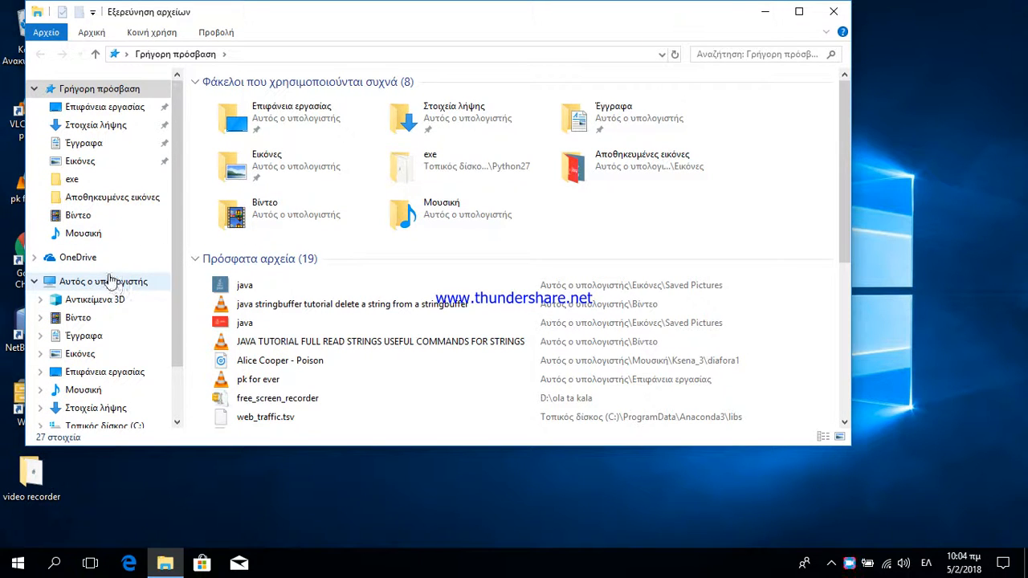
{"action": "left_click", "coordinate": [103, 281]}
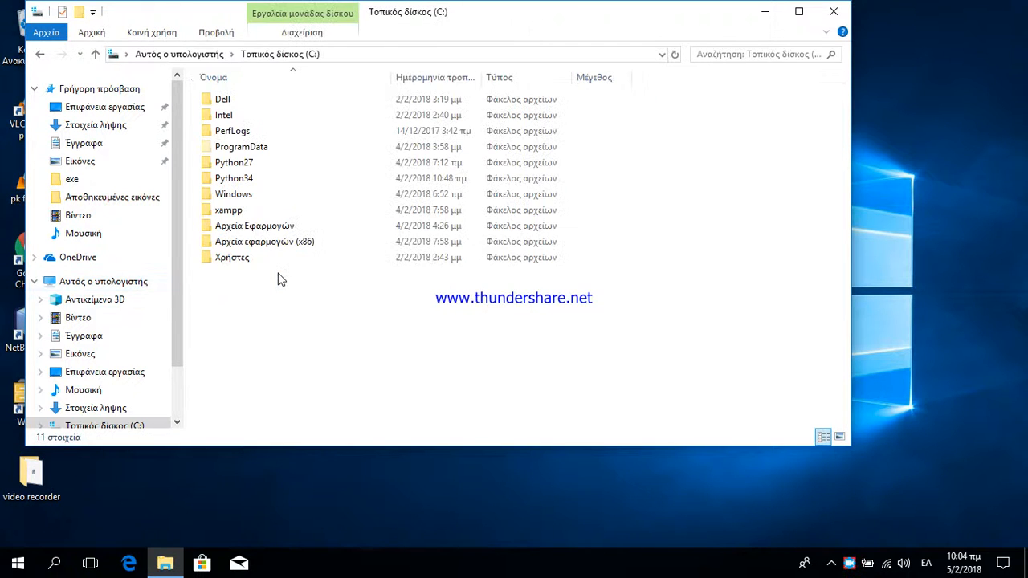
{"action": "left_click", "coordinate": [255, 225]}
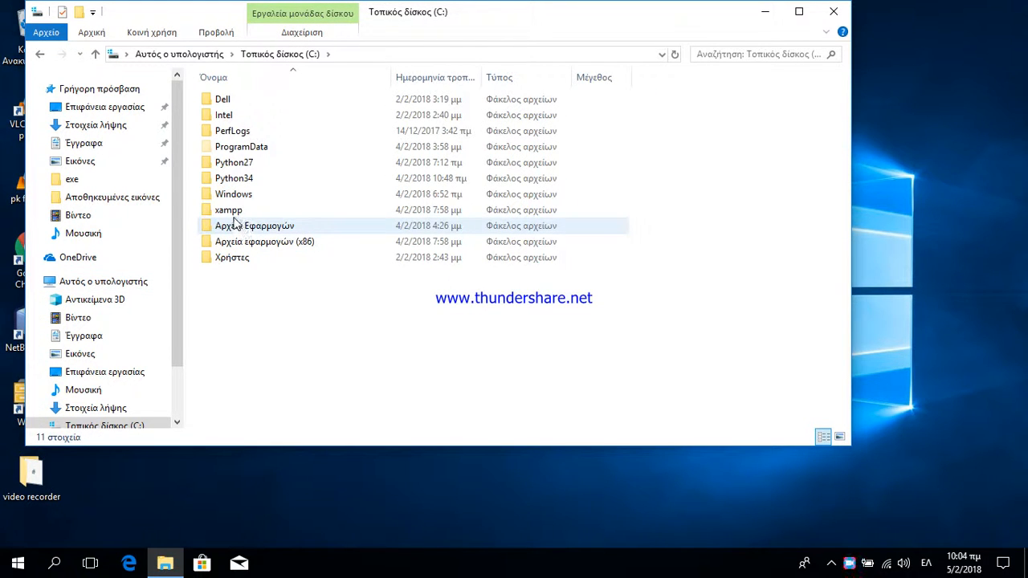
{"action": "double_click", "coordinate": [228, 209]}
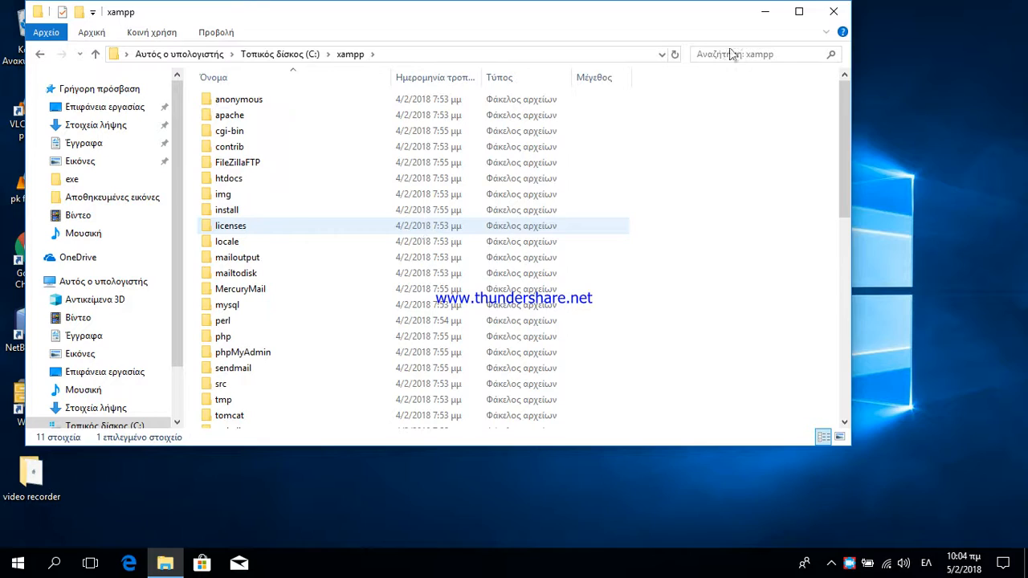
{"action": "left_click", "coordinate": [798, 11]}
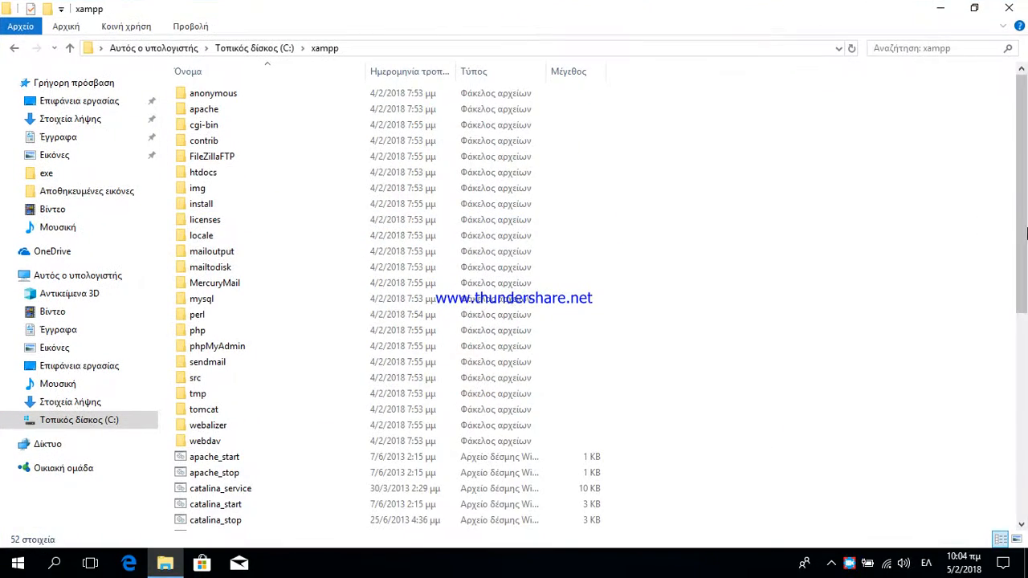
{"action": "scroll", "scroll_direction": "down", "scroll_amount": 3}
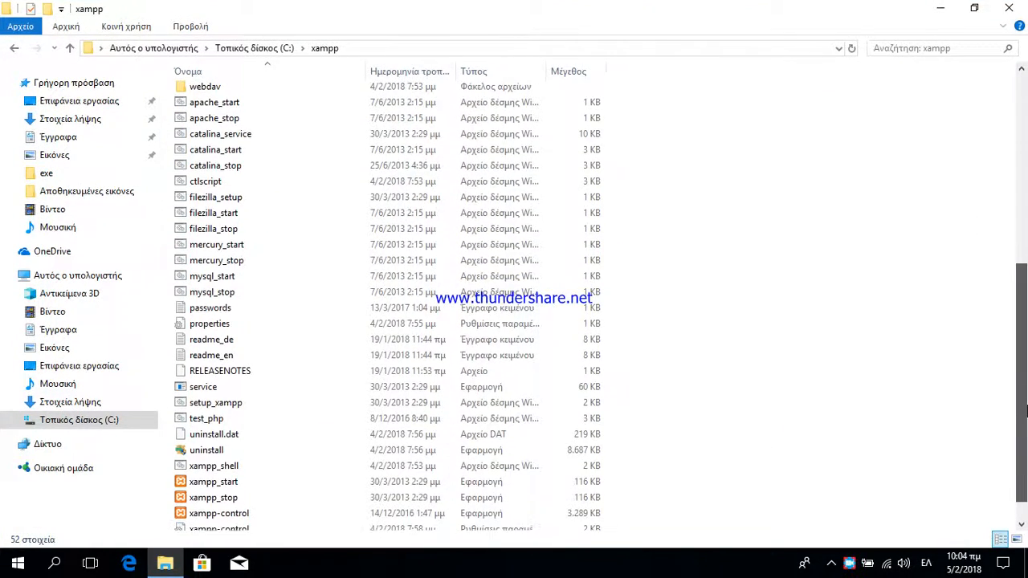
{"action": "left_click", "coordinate": [219, 513]}
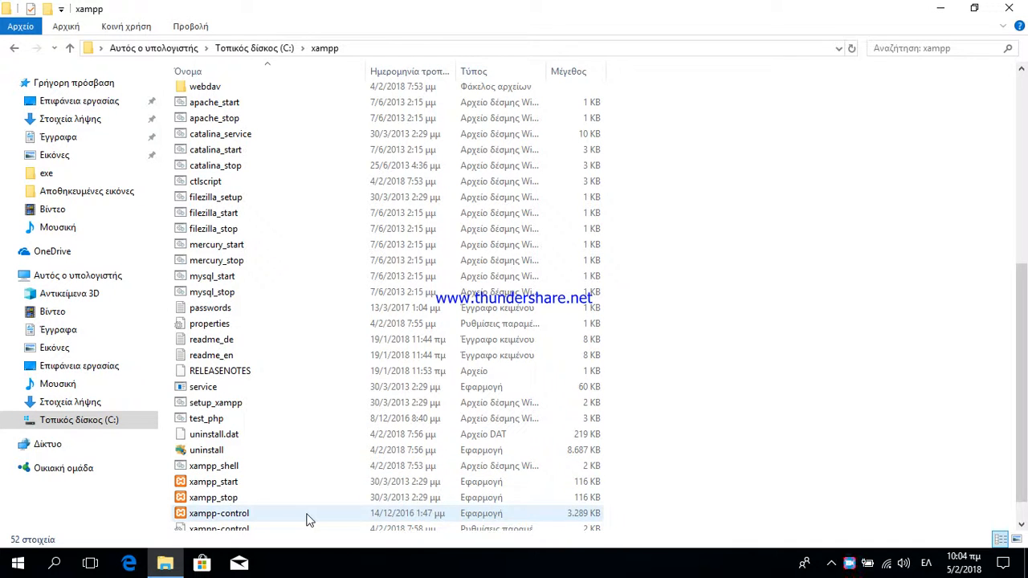
Launch XAMPP Control Panel, start Apache and allow it through the firewall.
{"action": "double_click", "coordinate": [219, 513]}
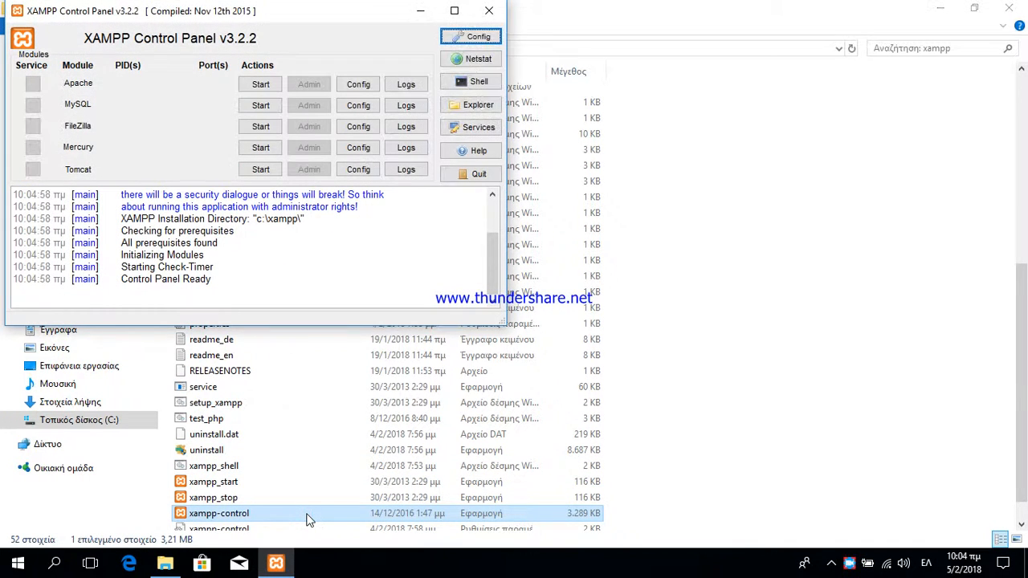
{"action": "left_click", "coordinate": [260, 83]}
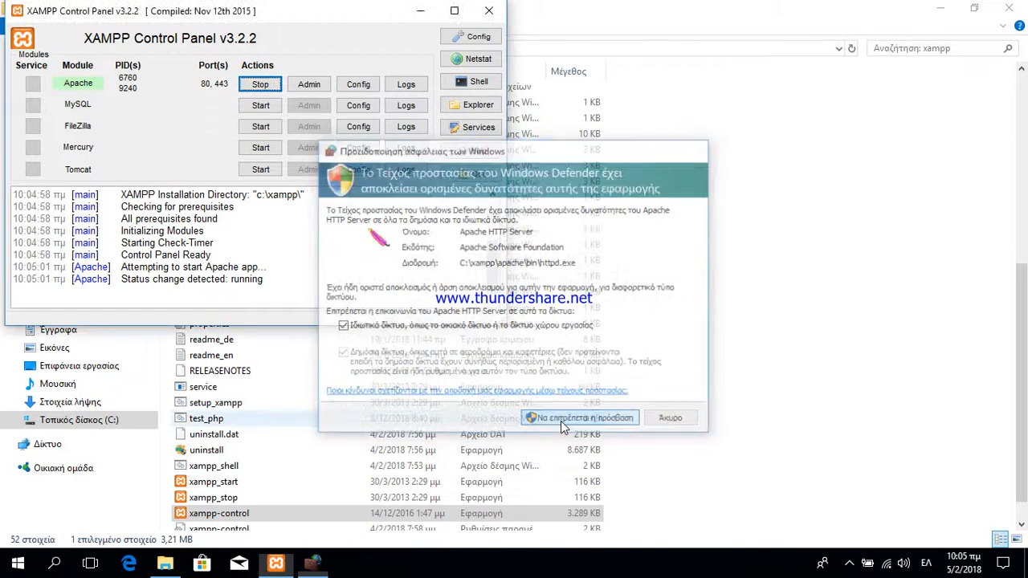
{"action": "left_click", "coordinate": [579, 417]}
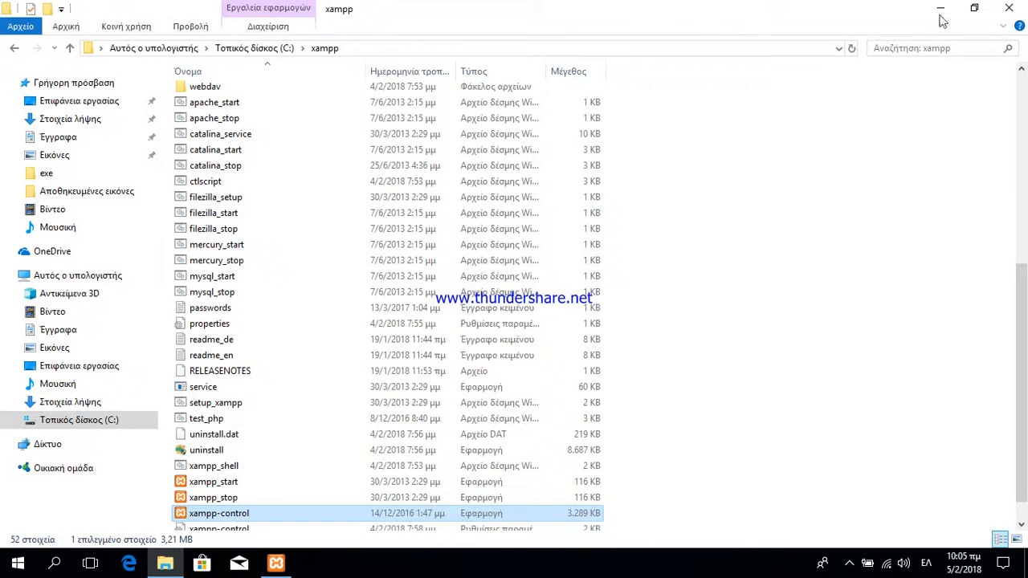
{"action": "mouse_move", "coordinate": [1019, 365]}
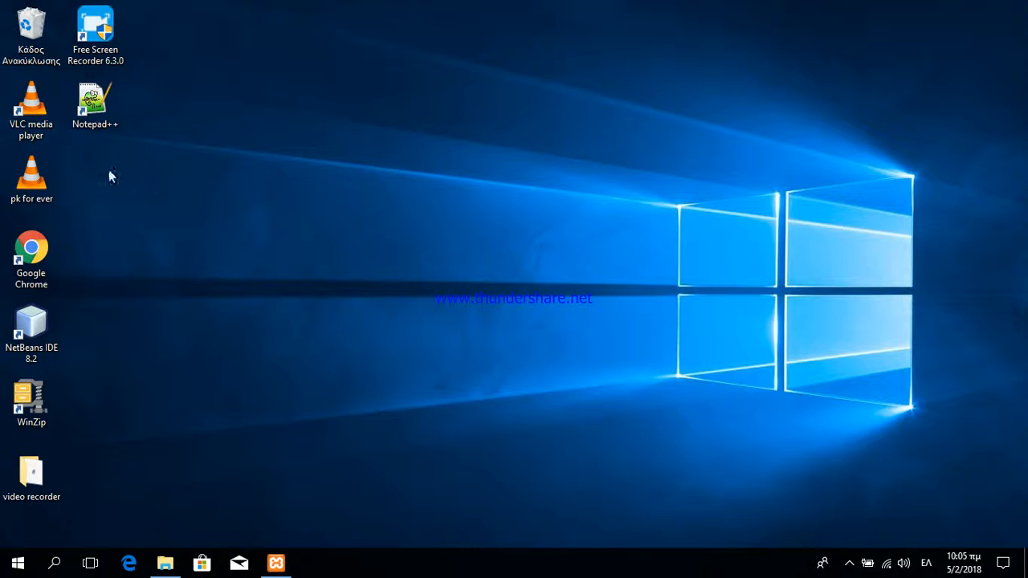
Launch Notepad++ from the desktop shortcut and maximize it.
{"action": "left_click", "coordinate": [94, 104]}
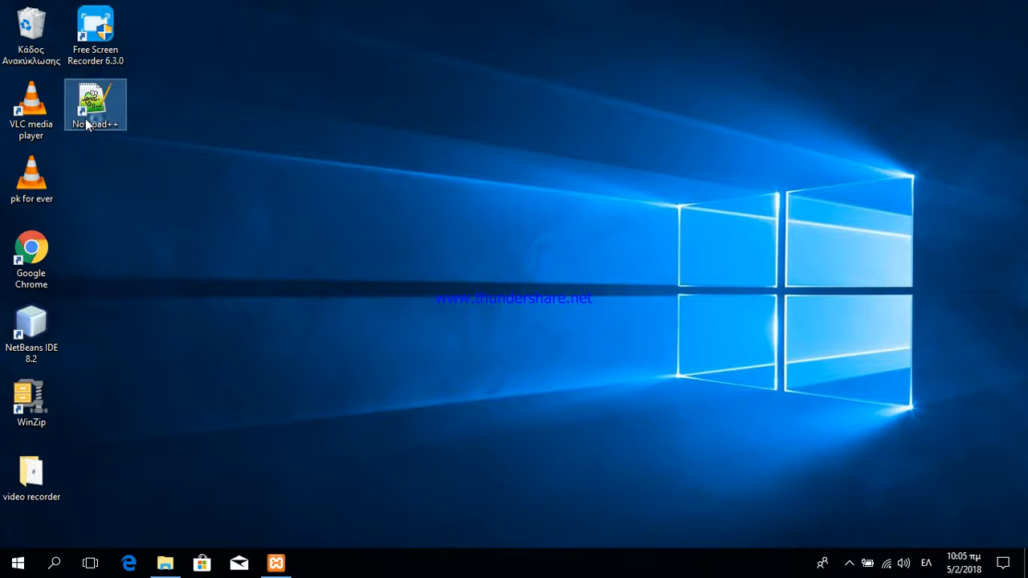
{"action": "double_click", "coordinate": [95, 104]}
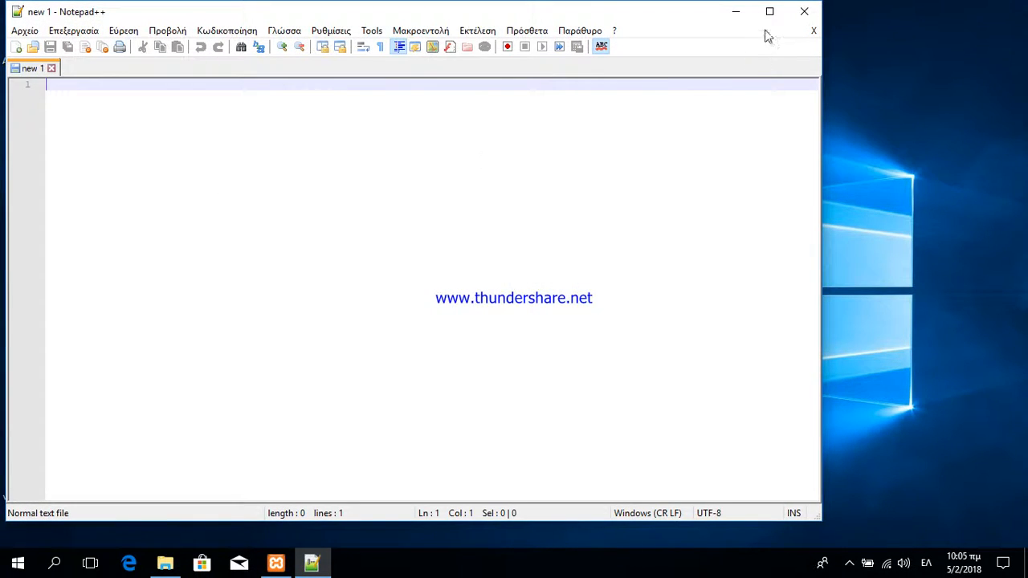
{"action": "left_click", "coordinate": [769, 11]}
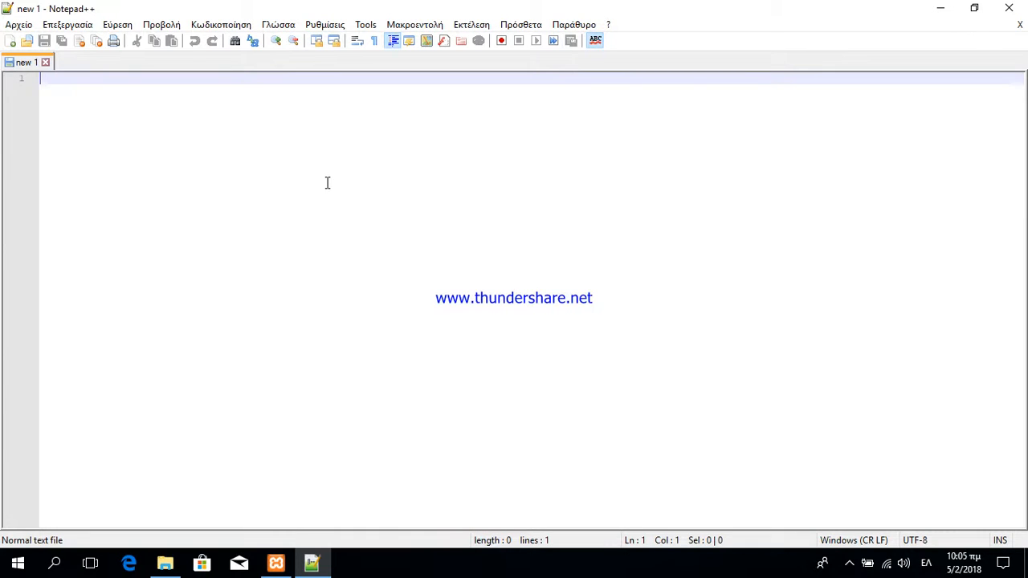
Write an empty PHP block with <?php and ?> and bring up Save As.
{"action": "type", "text": "<?"}
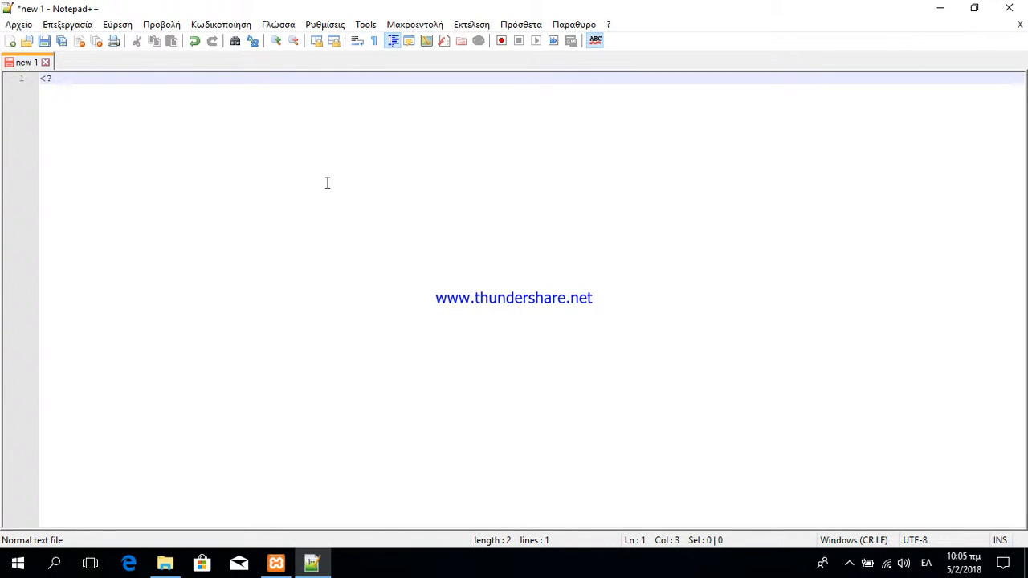
{"action": "type", "text": "php"}
{"action": "type", "text": "?"}
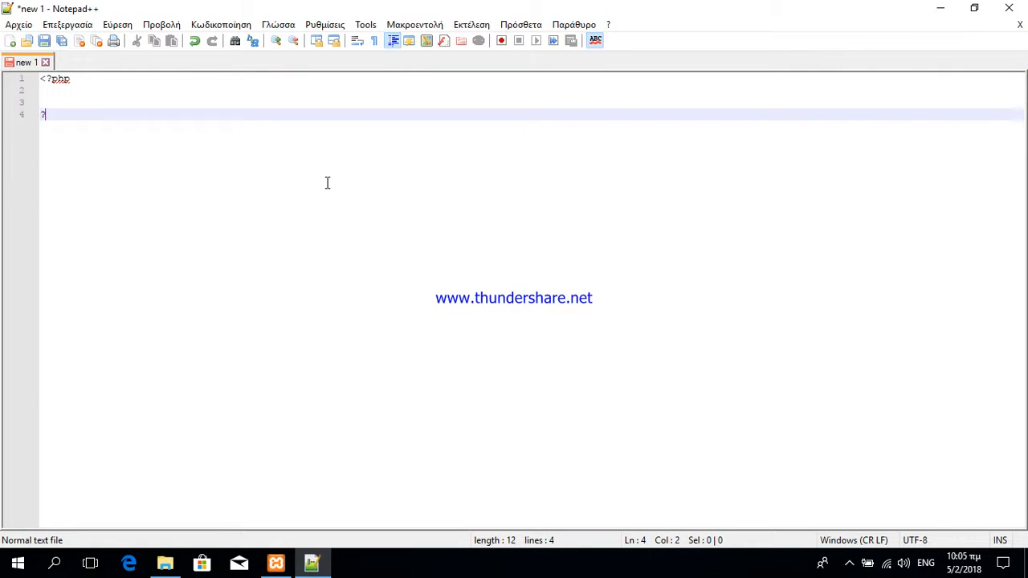
{"action": "type", "text": ">"}
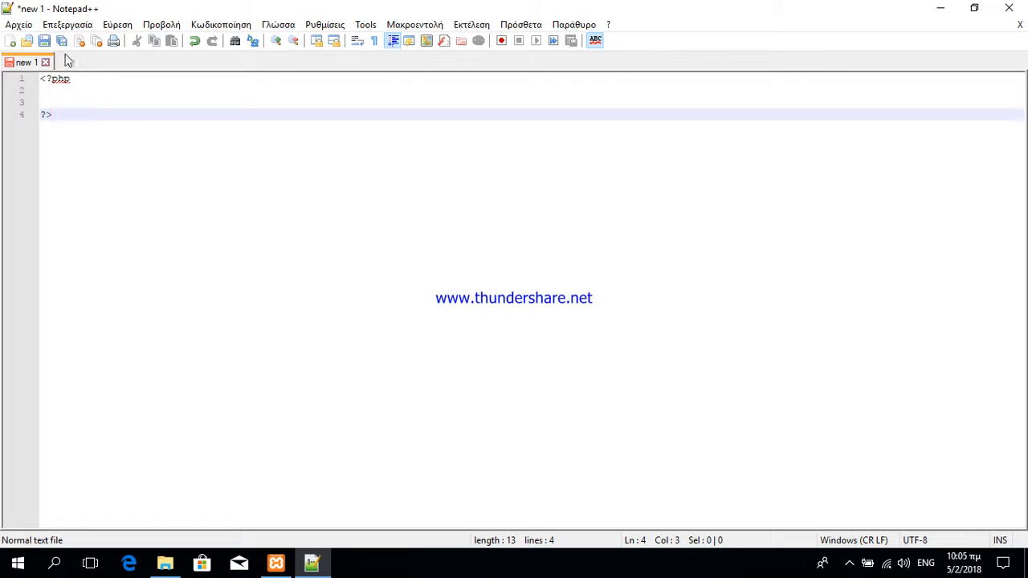
{"action": "left_click", "coordinate": [44, 41]}
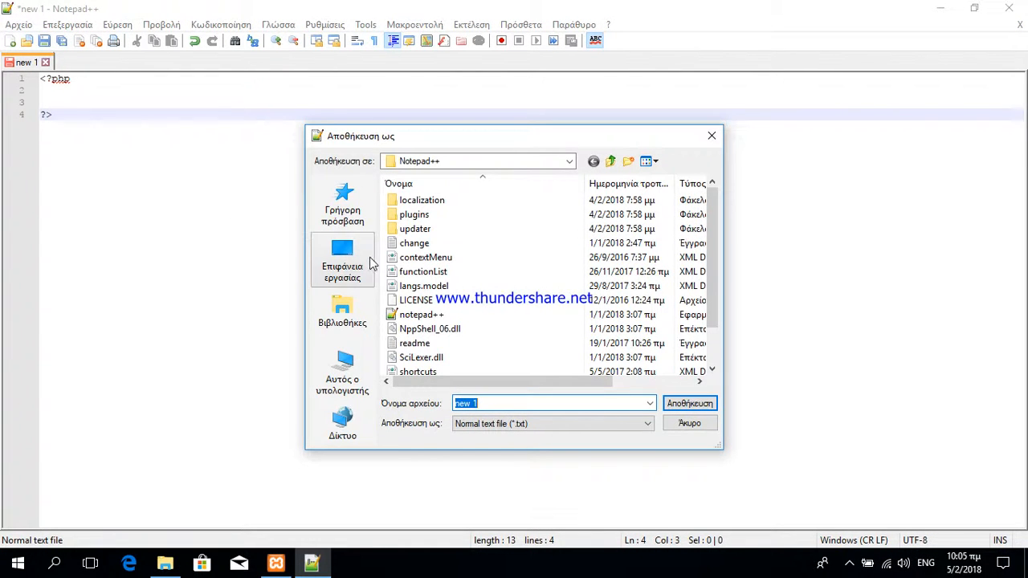
Save the new document as test.php in C:\xampp\htdocs.
{"action": "left_click", "coordinate": [342, 373]}
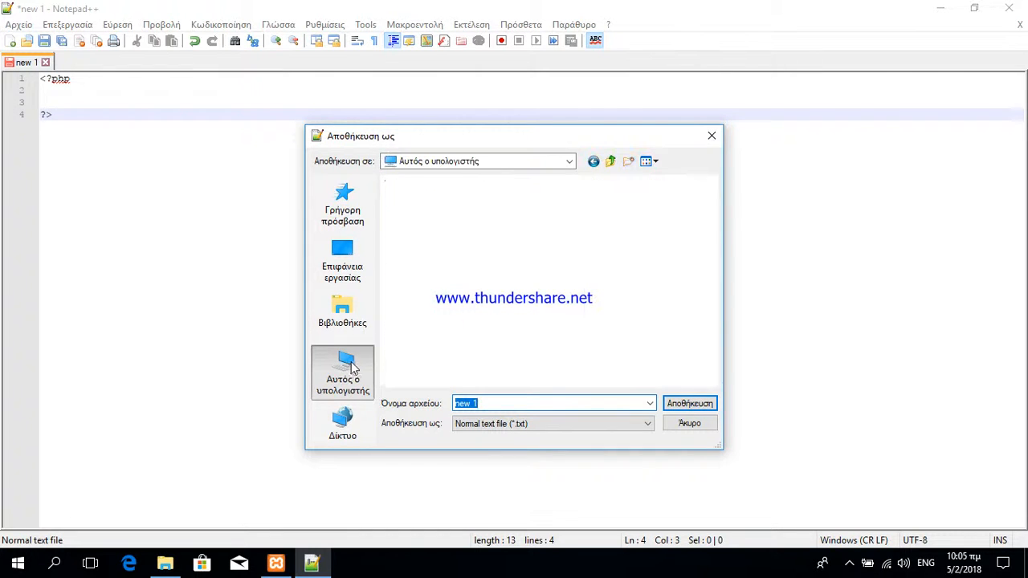
{"action": "left_click", "coordinate": [342, 374]}
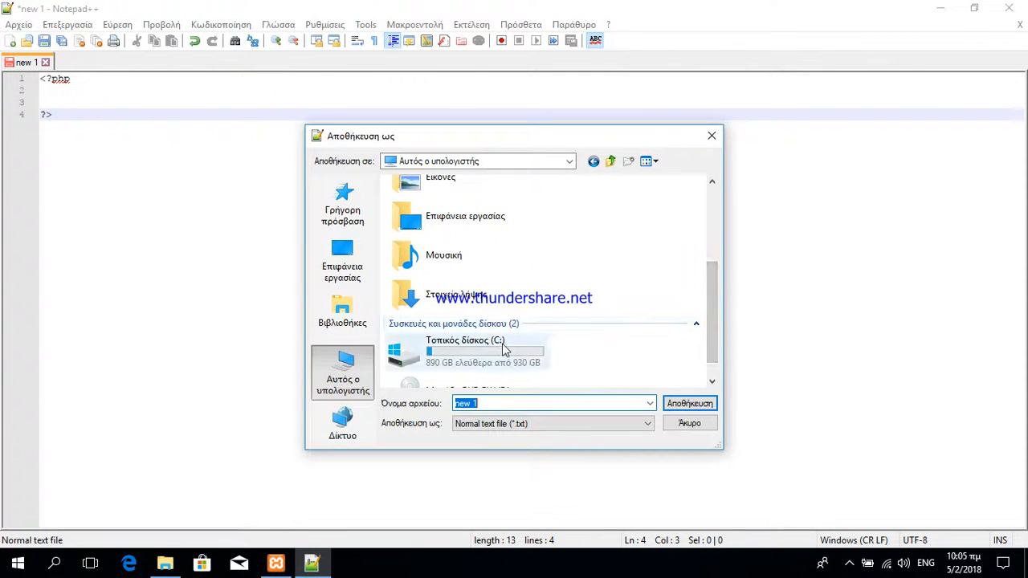
{"action": "double_click", "coordinate": [464, 351]}
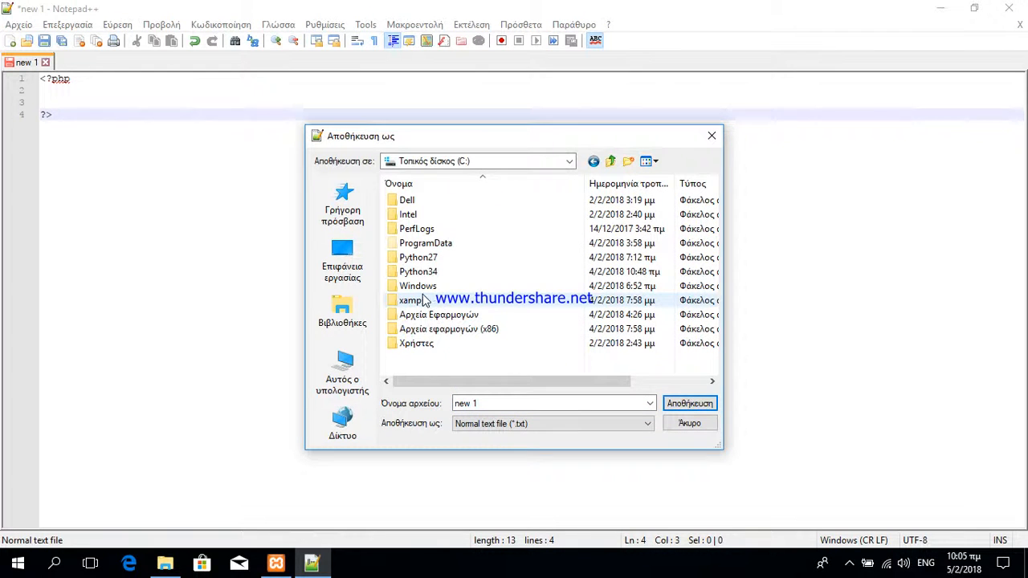
{"action": "double_click", "coordinate": [411, 299]}
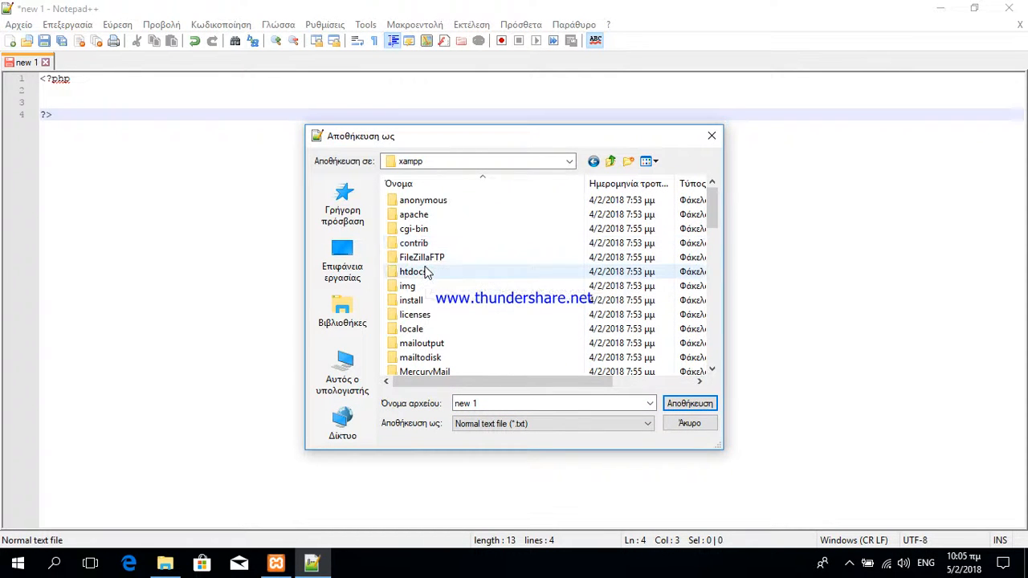
{"action": "double_click", "coordinate": [416, 271]}
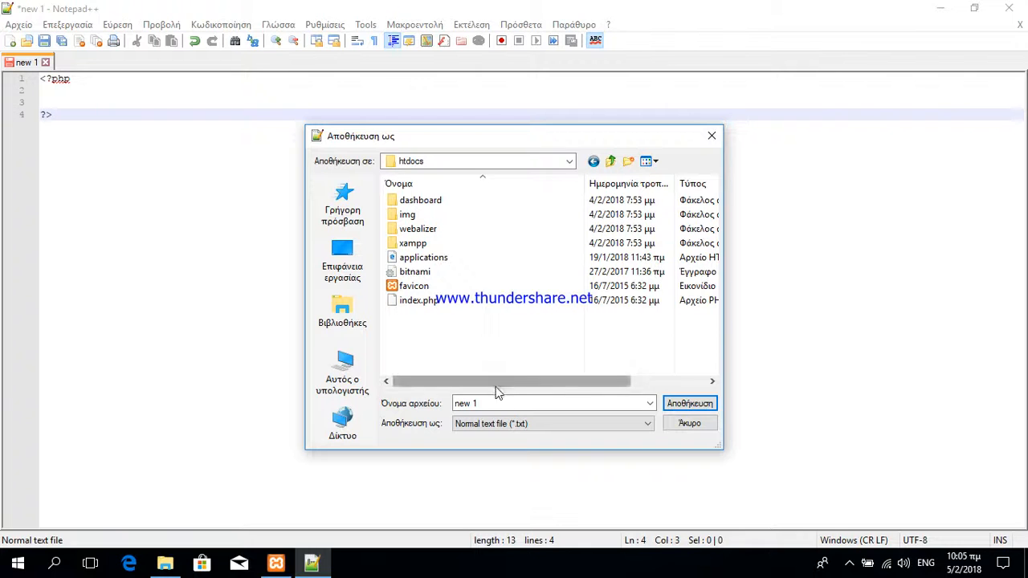
{"action": "type", "text": "test.p"}
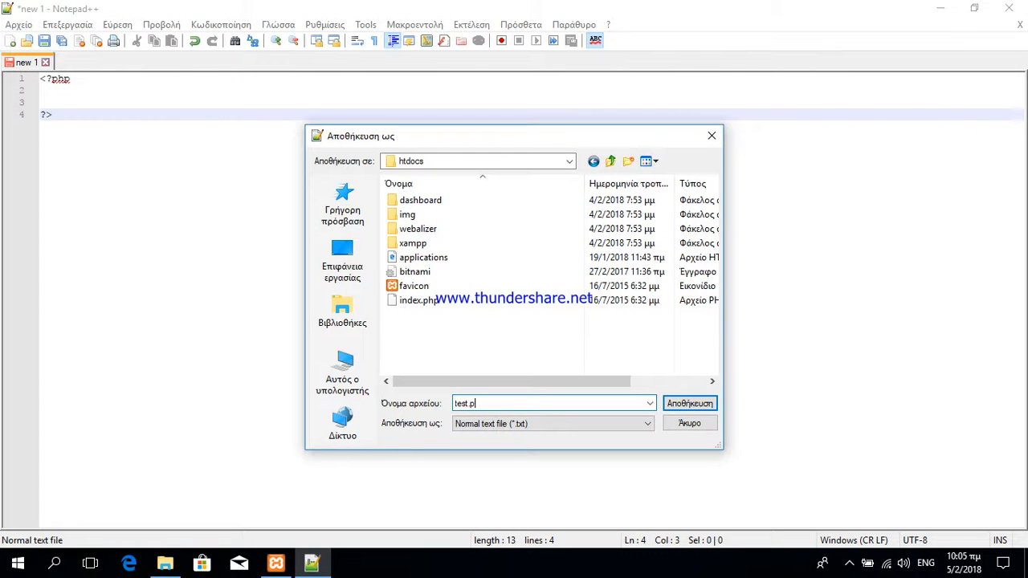
{"action": "left_click", "coordinate": [688, 403]}
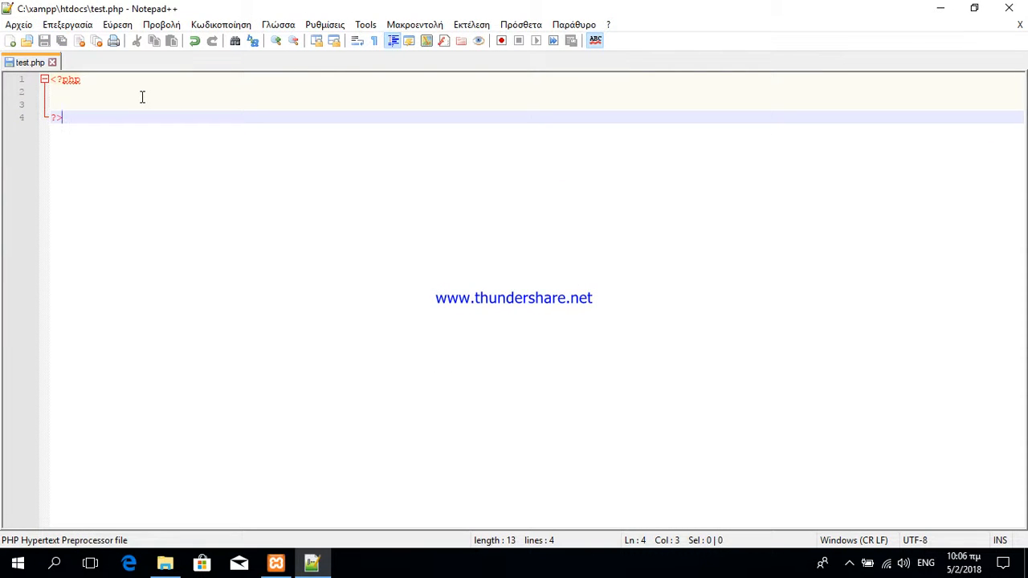
Type a trial echo "<html>" line in the PHP block, then delete it.
{"action": "type", "text": "<h"}
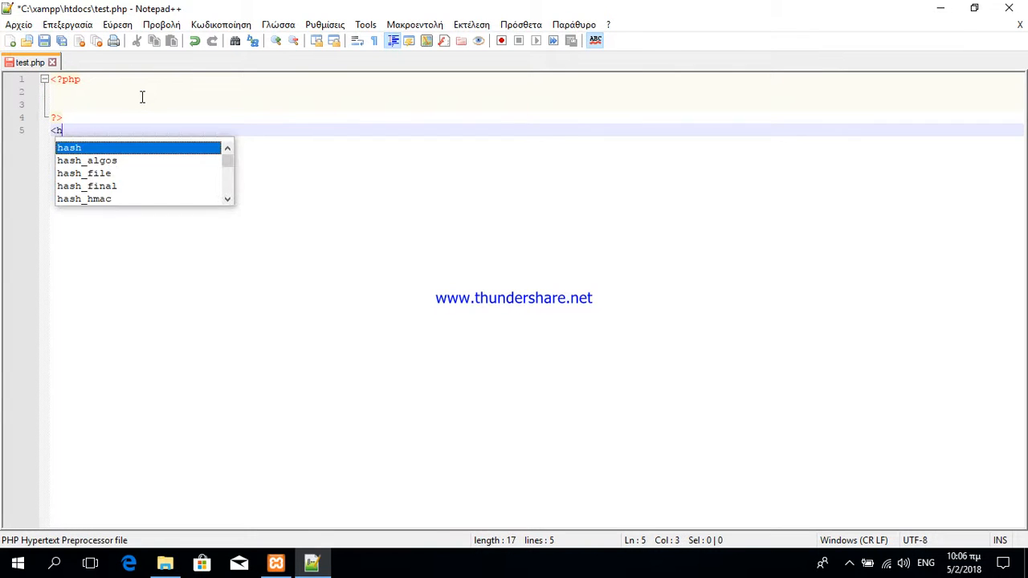
{"action": "type", "text": "tml>"}
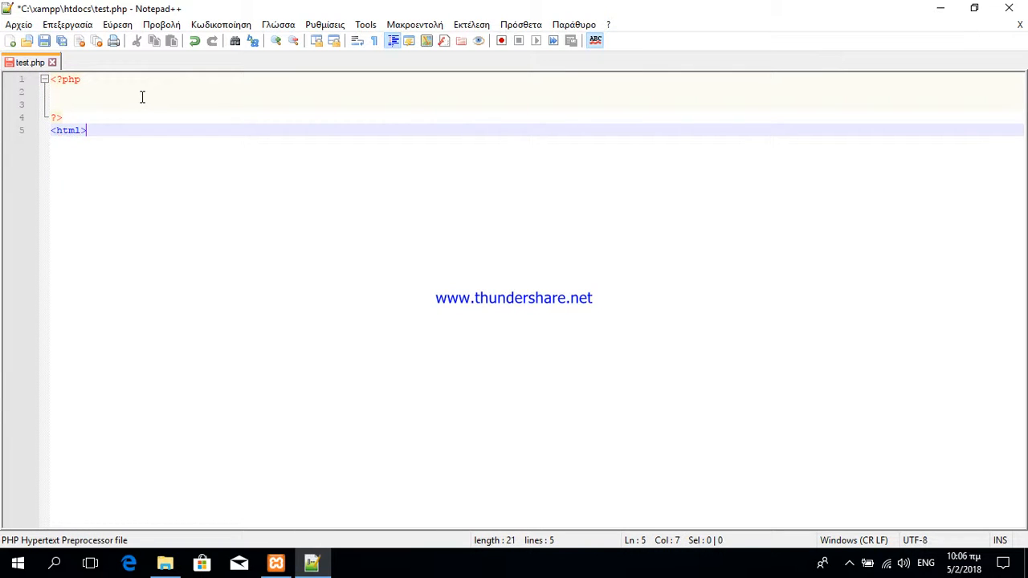
{"action": "type", "text": "e"}
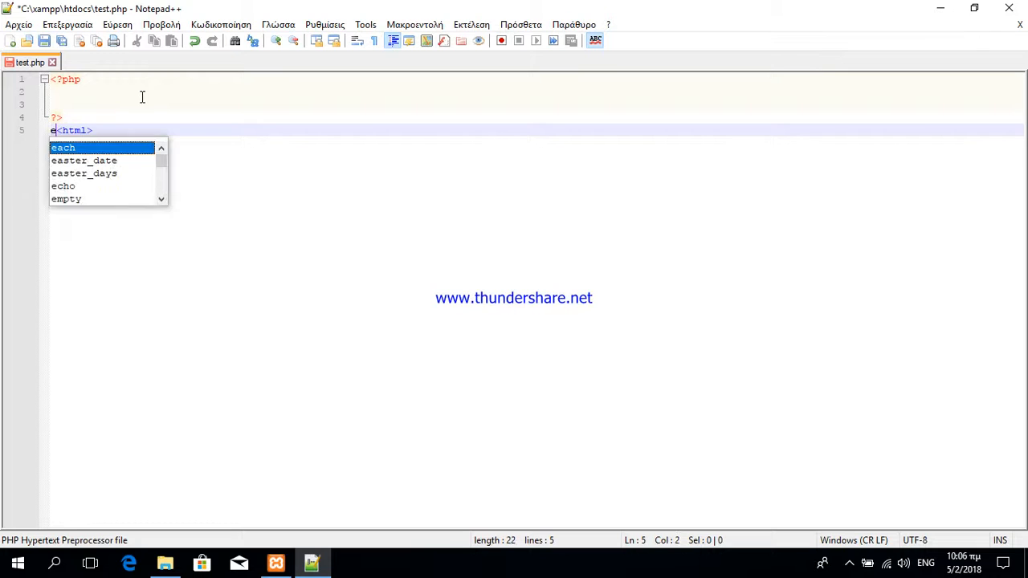
{"action": "type", "text": "cho"}
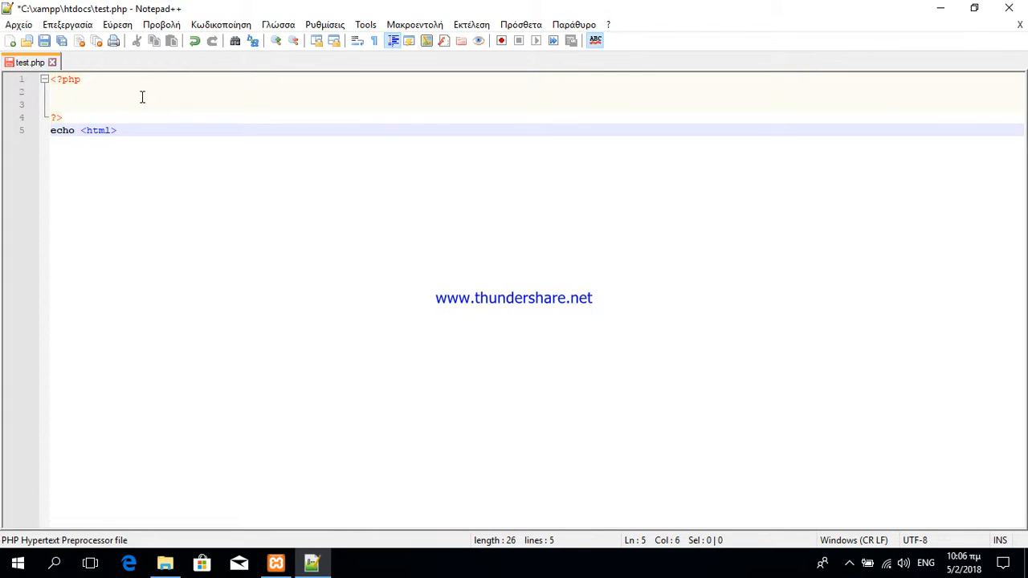
{"action": "type", "text": "\""}
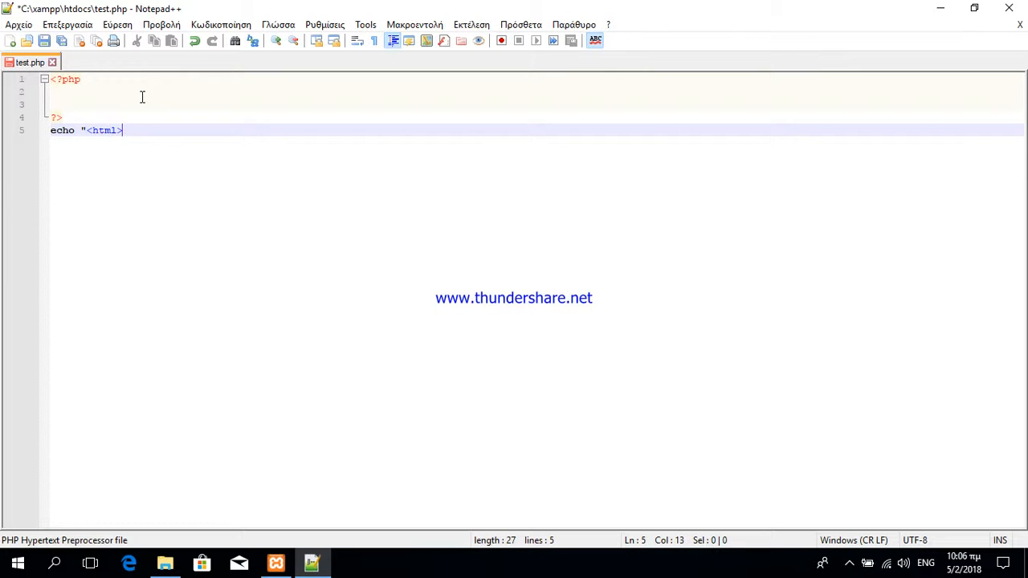
{"action": "type", "text": "\""}
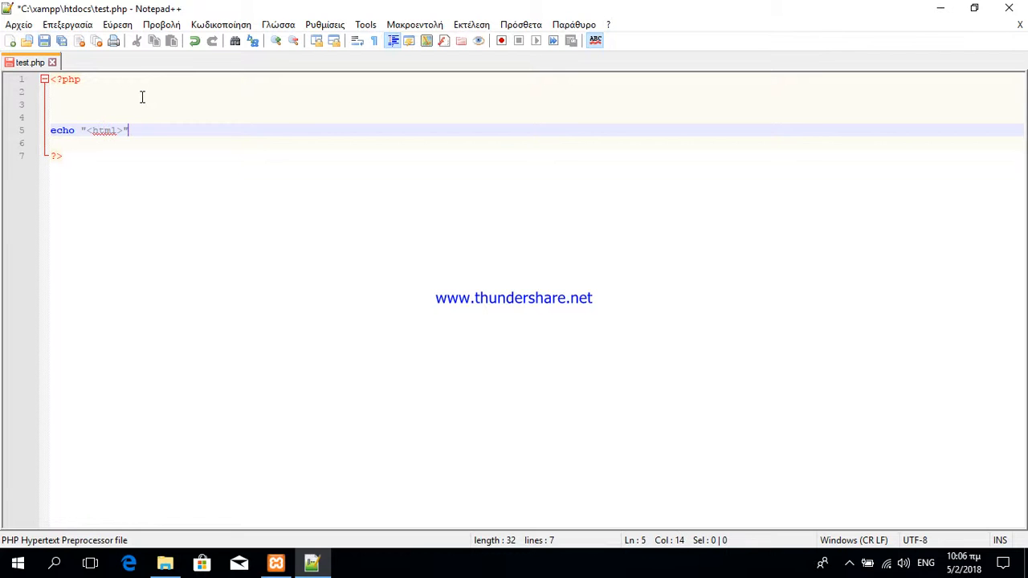
{"action": "key", "text": "Backspace"}
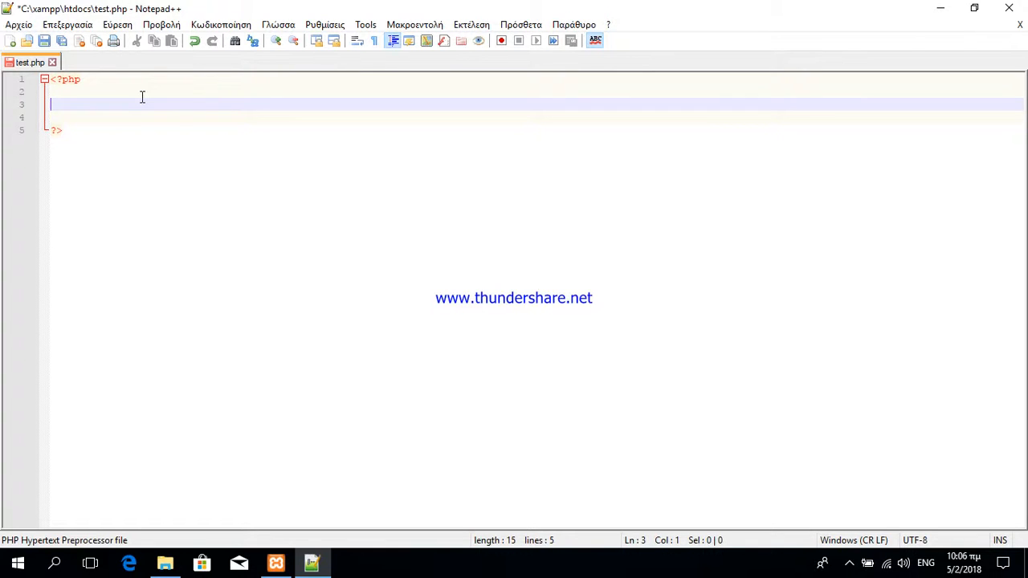
Add $p=5; followed by an echo $p; line.
{"action": "type", "text": "$"}
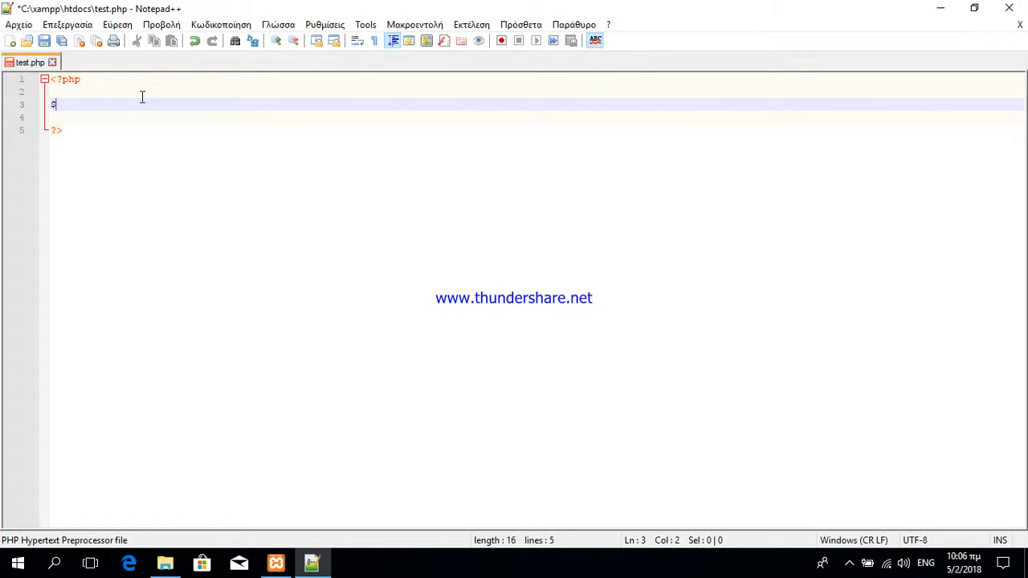
{"action": "type", "text": "p="}
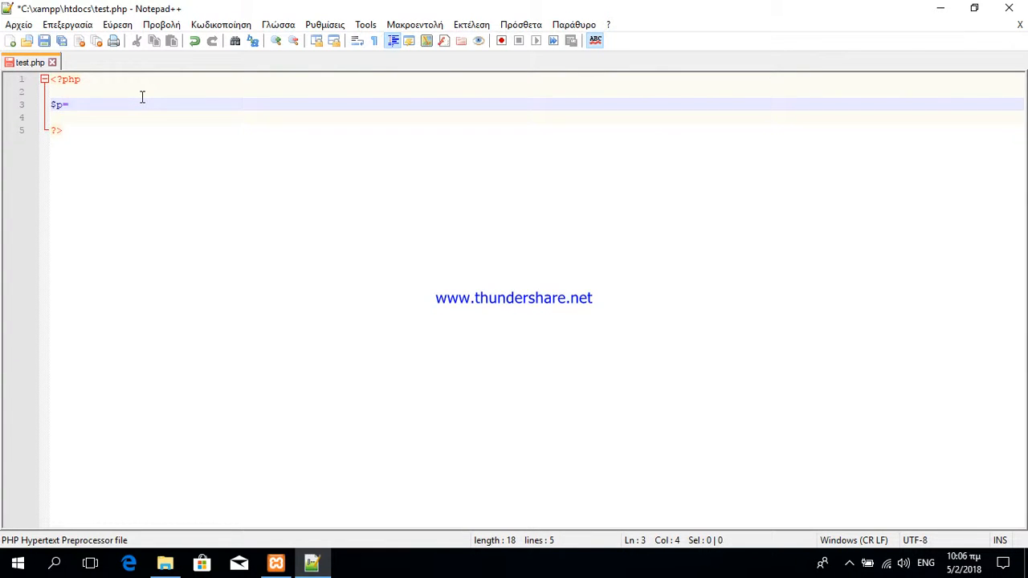
{"action": "type", "text": "5;"}
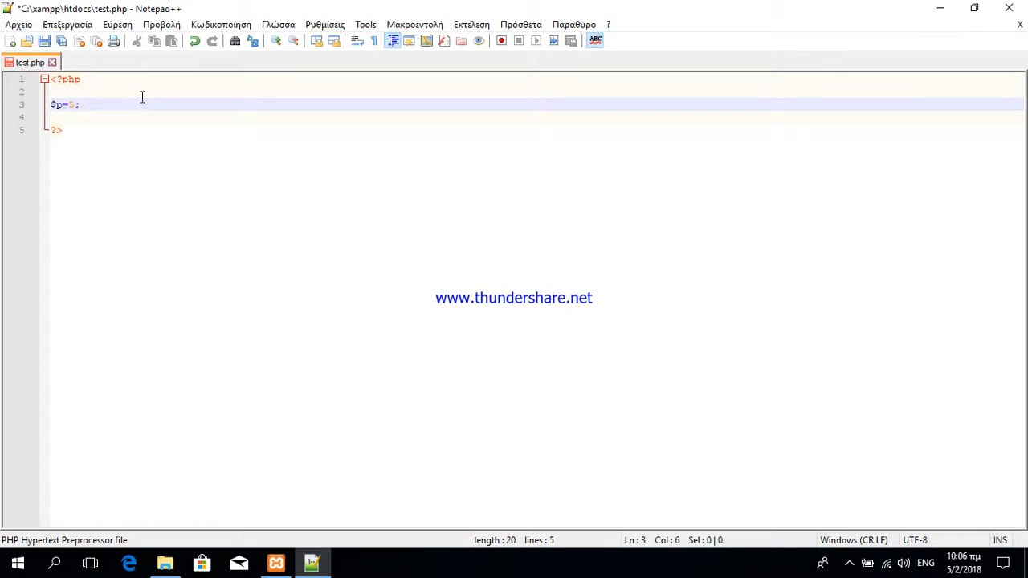
{"action": "key", "text": "Enter"}
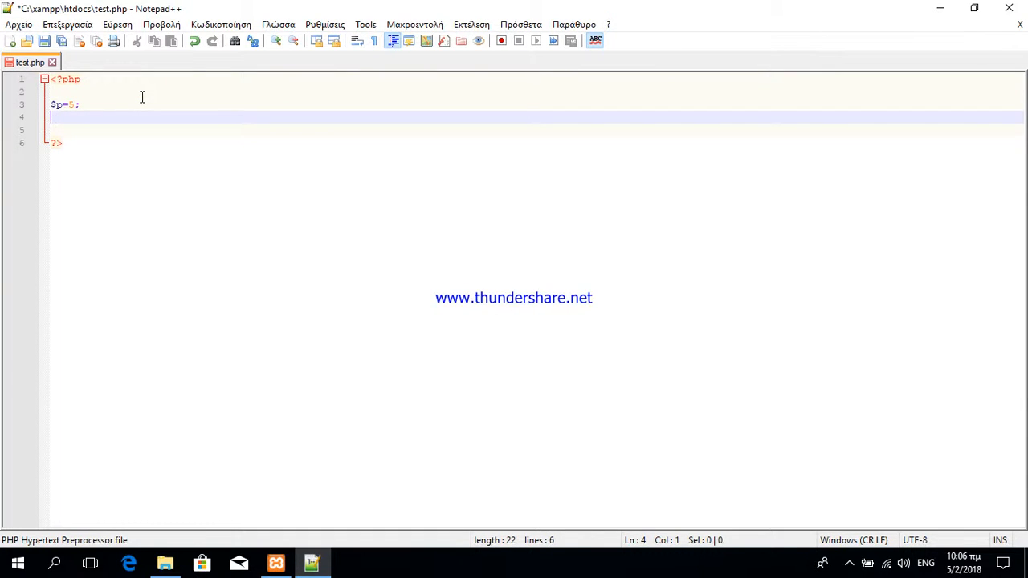
{"action": "type", "text": "echo"}
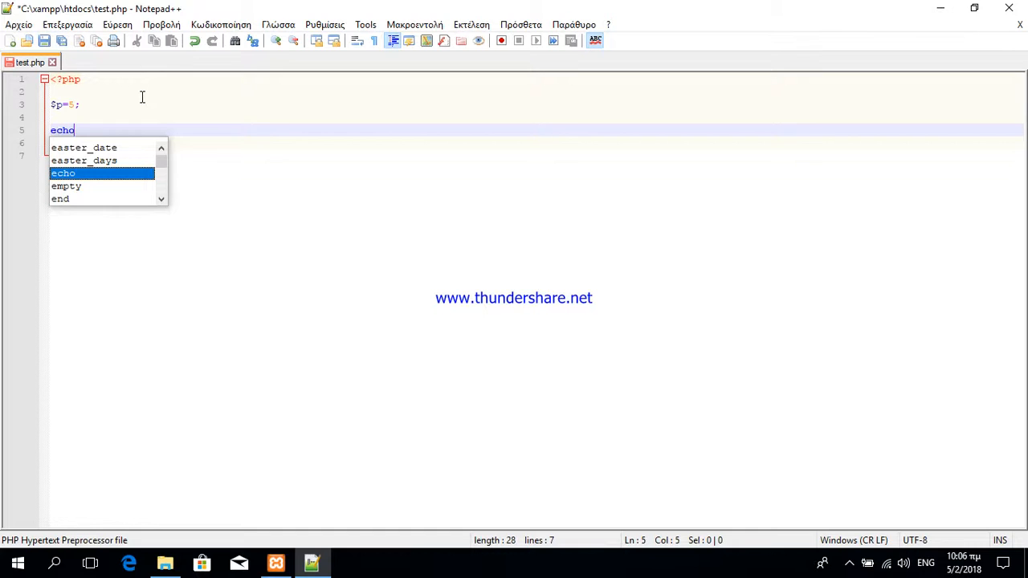
{"action": "type", "text": "$p;"}
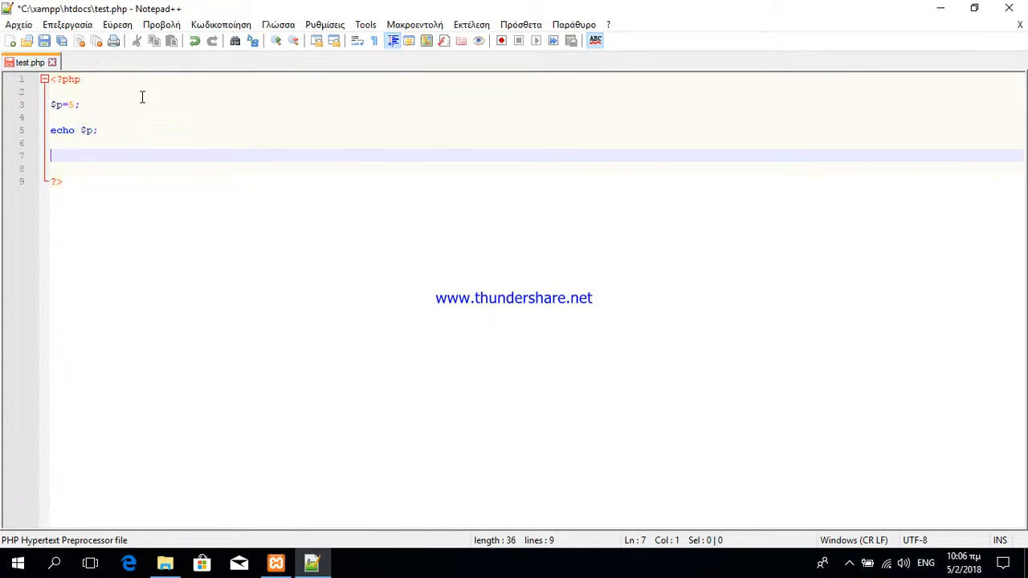
Reassign $p="panos" and echo $p again on the next line.
{"action": "type", "text": "$"}
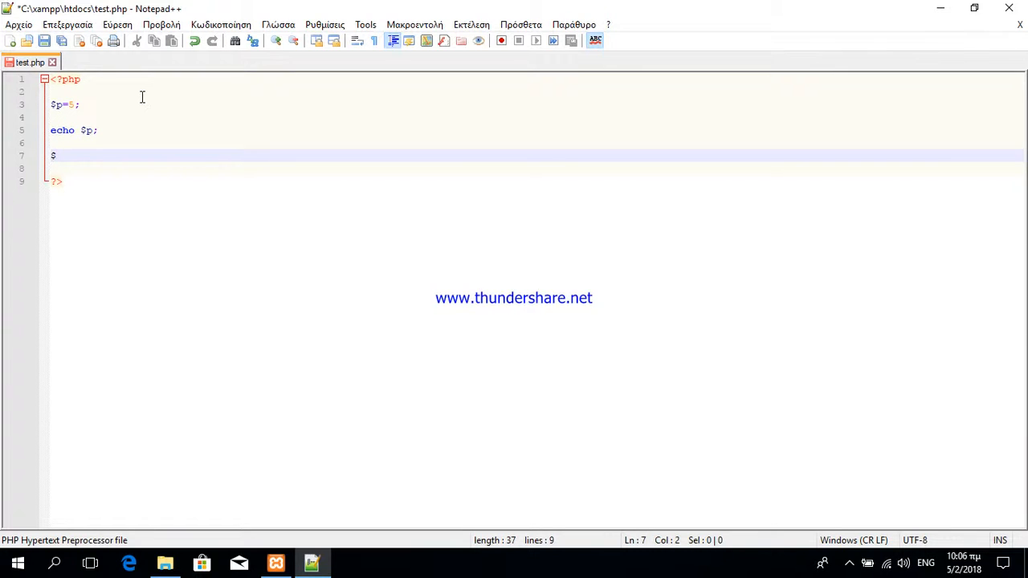
{"action": "type", "text": "p=\"p"}
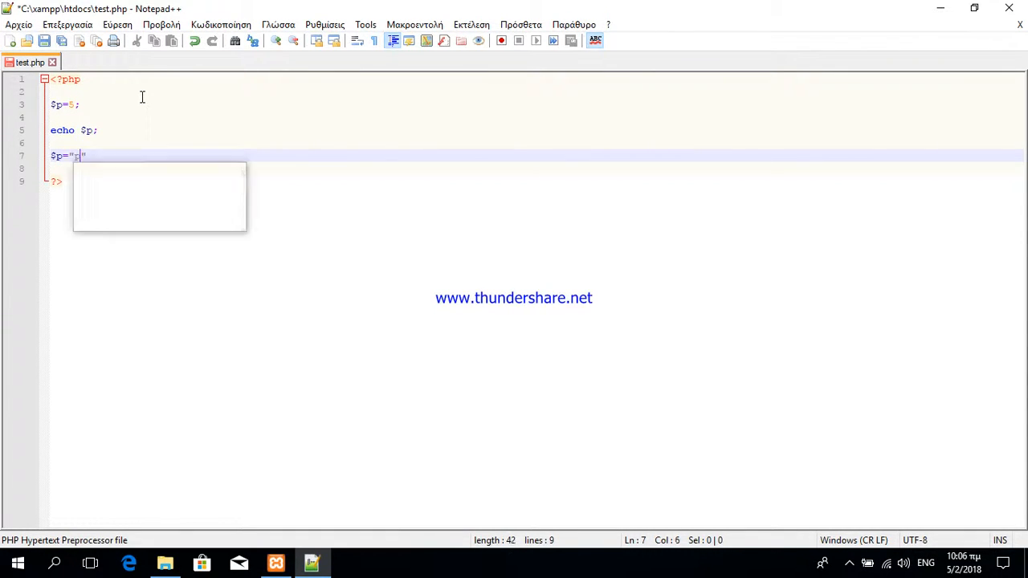
{"action": "type", "text": "panos"}
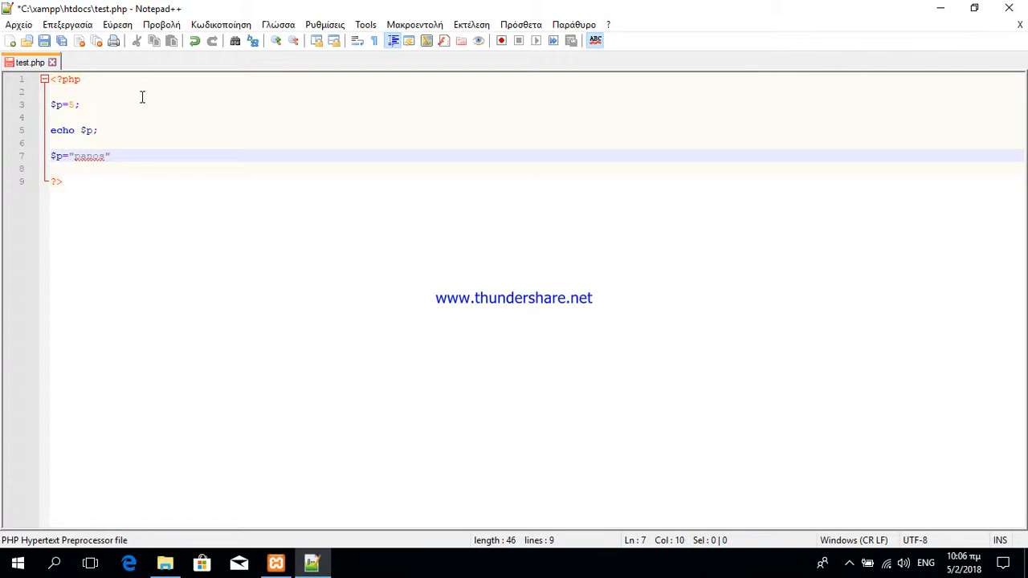
{"action": "key", "text": "Enter"}
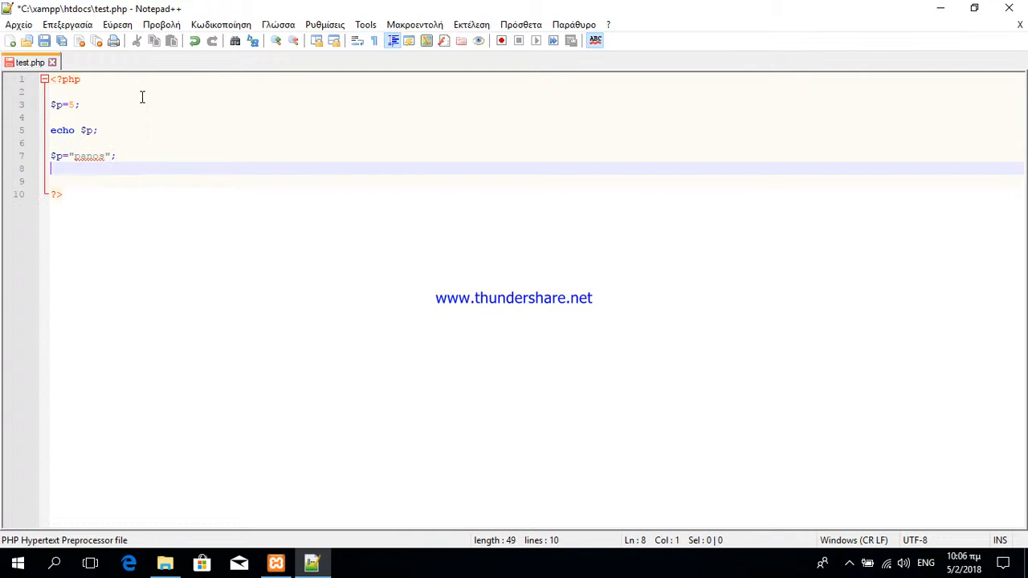
{"action": "type", "text": "echo"}
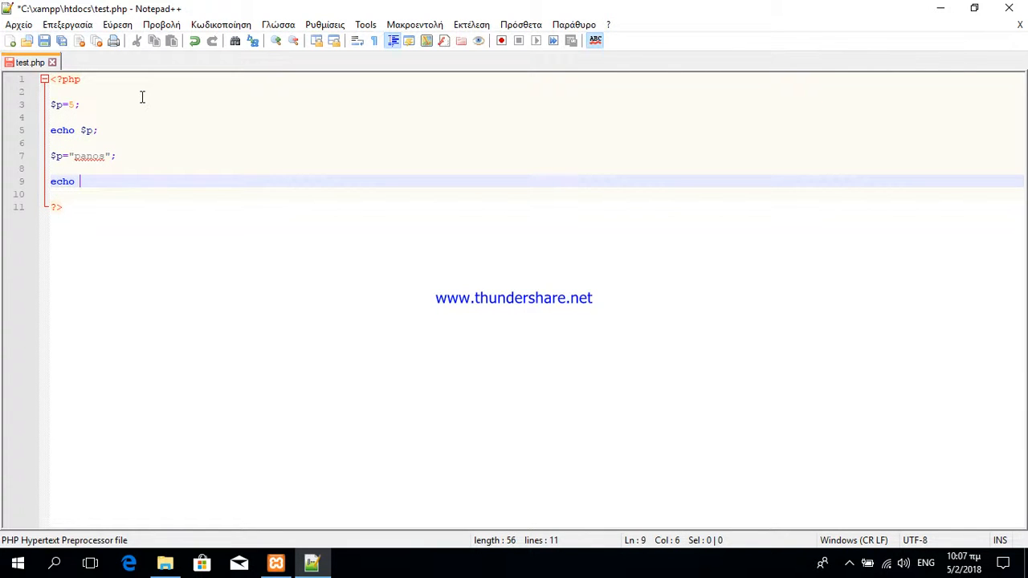
{"action": "type", "text": "$"}
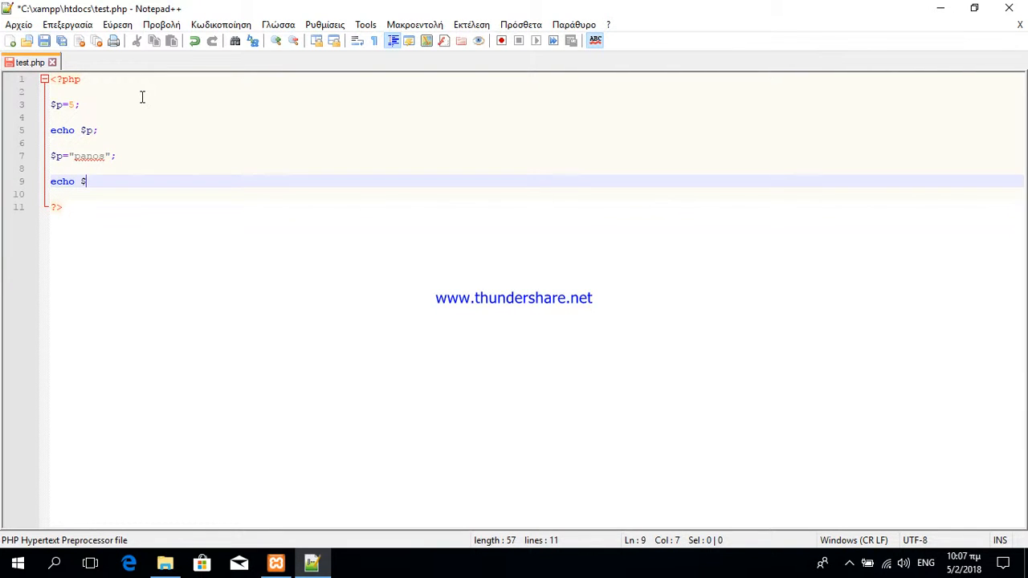
{"action": "type", "text": "p;"}
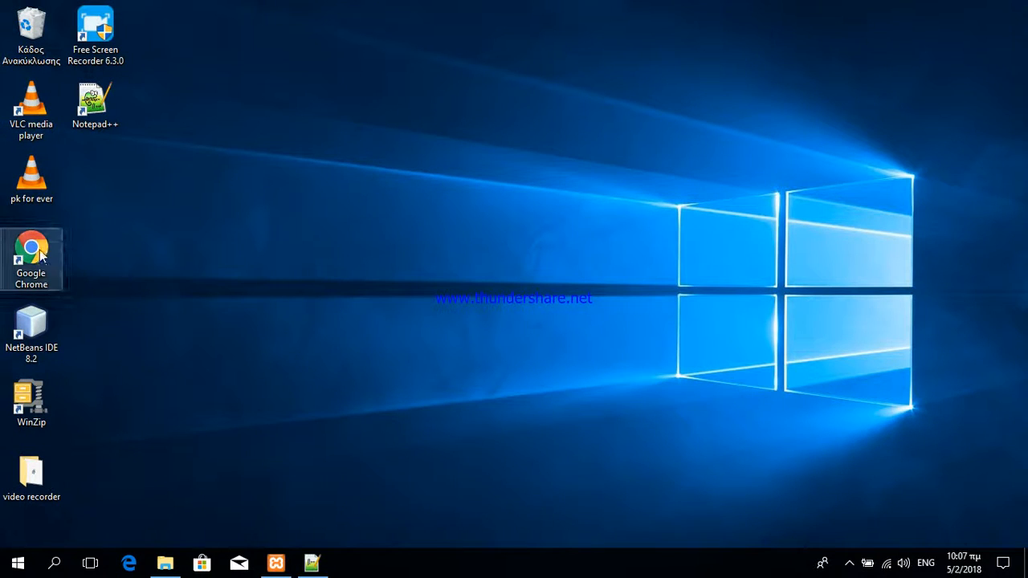
{"action": "mouse_move", "coordinate": [33, 248]}
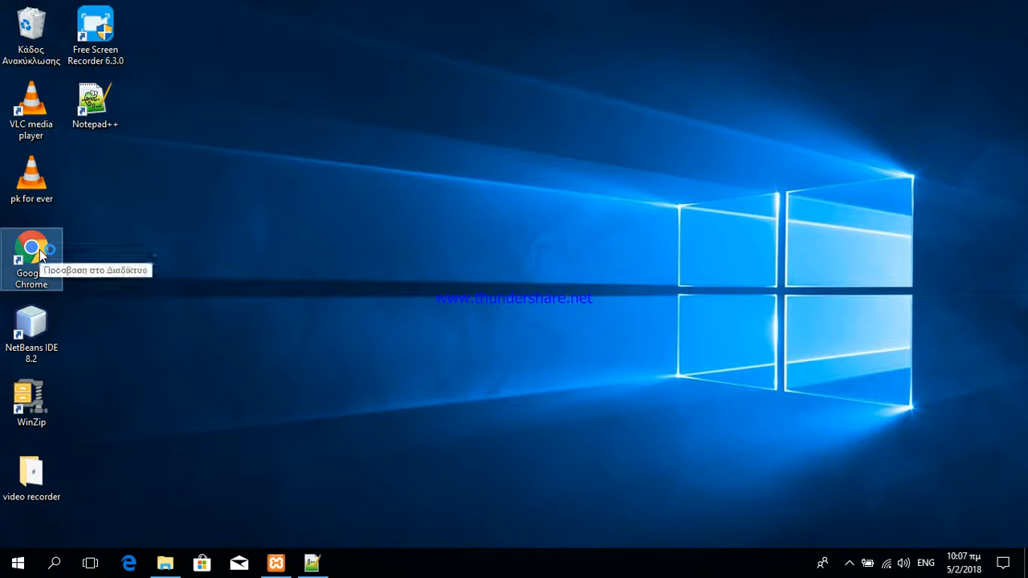
Launch Chrome, dismiss the default-browser notice and focus the new tab's address bar.
{"action": "double_click", "coordinate": [31, 247]}
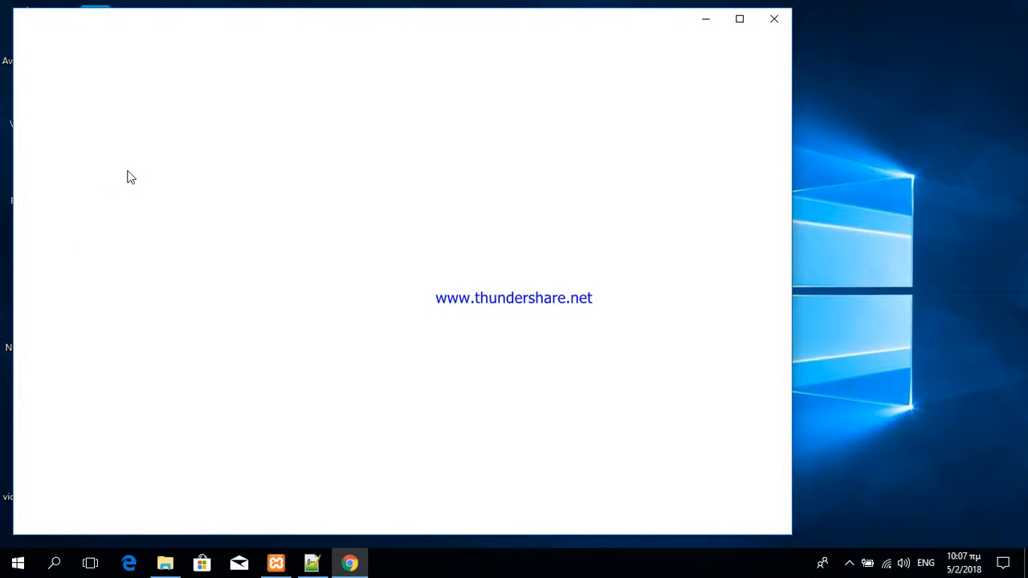
{"action": "left_click", "coordinate": [348, 562]}
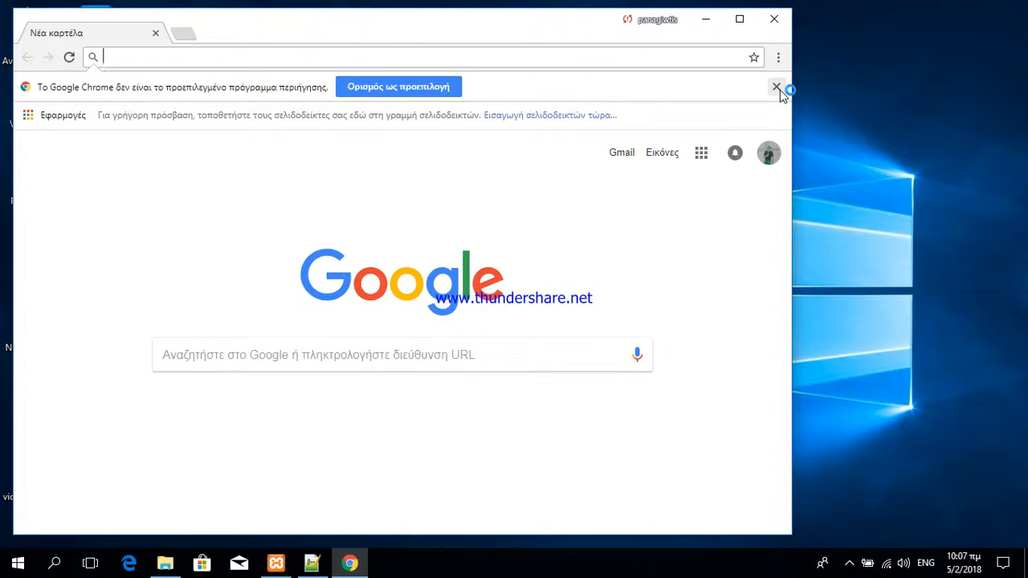
{"action": "left_click", "coordinate": [776, 87]}
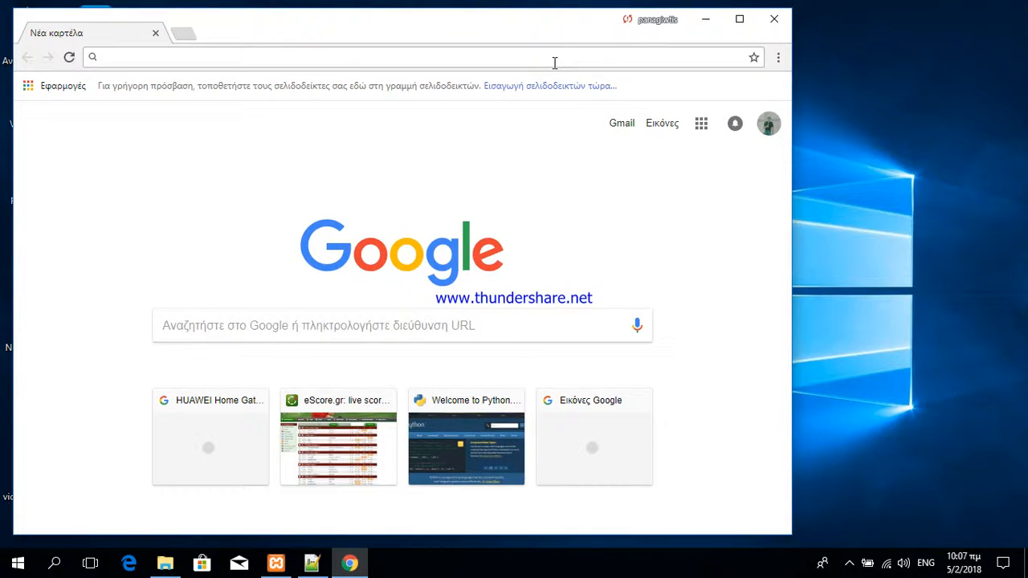
Load localhost/test.php, showing the output 5panos.
{"action": "type", "text": "localhost"}
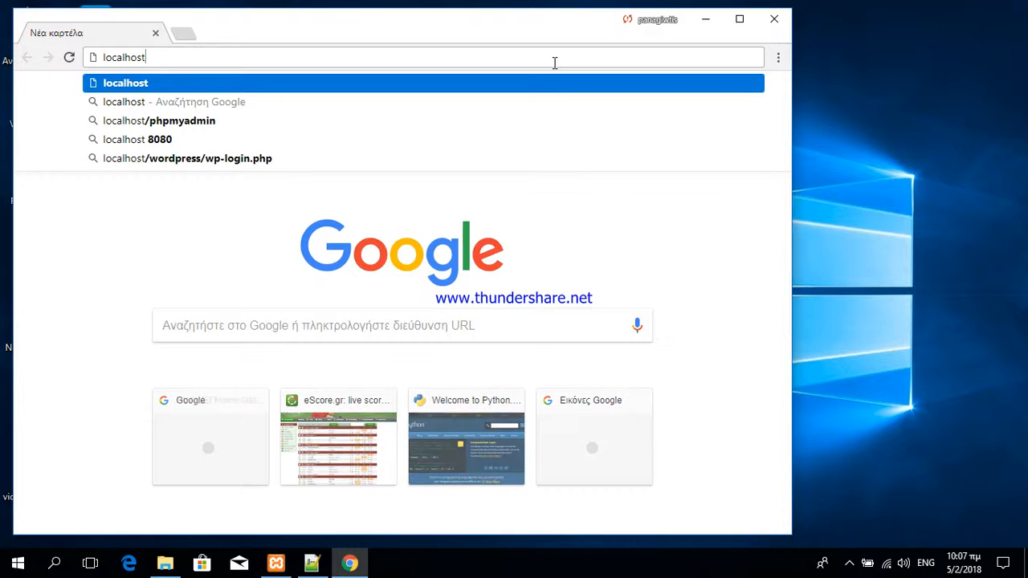
{"action": "type", "text": "/test.php"}
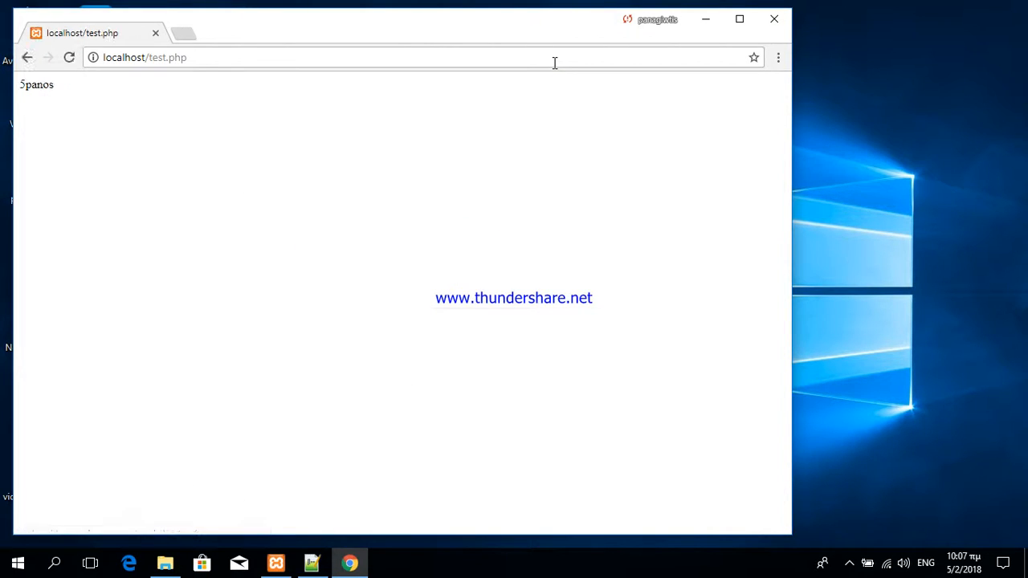
{"action": "mouse_move", "coordinate": [213, 138]}
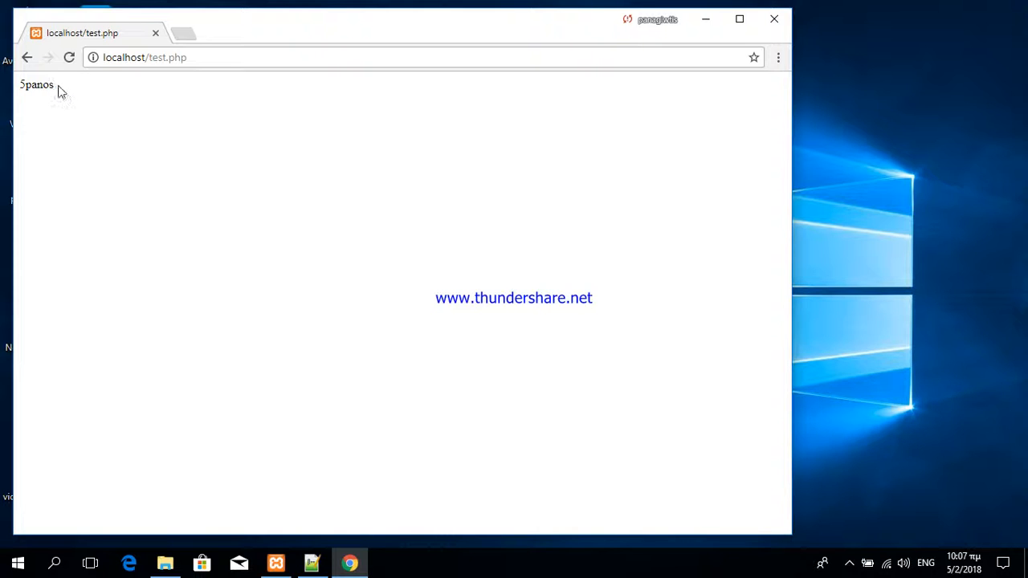
{"action": "mouse_move", "coordinate": [271, 494]}
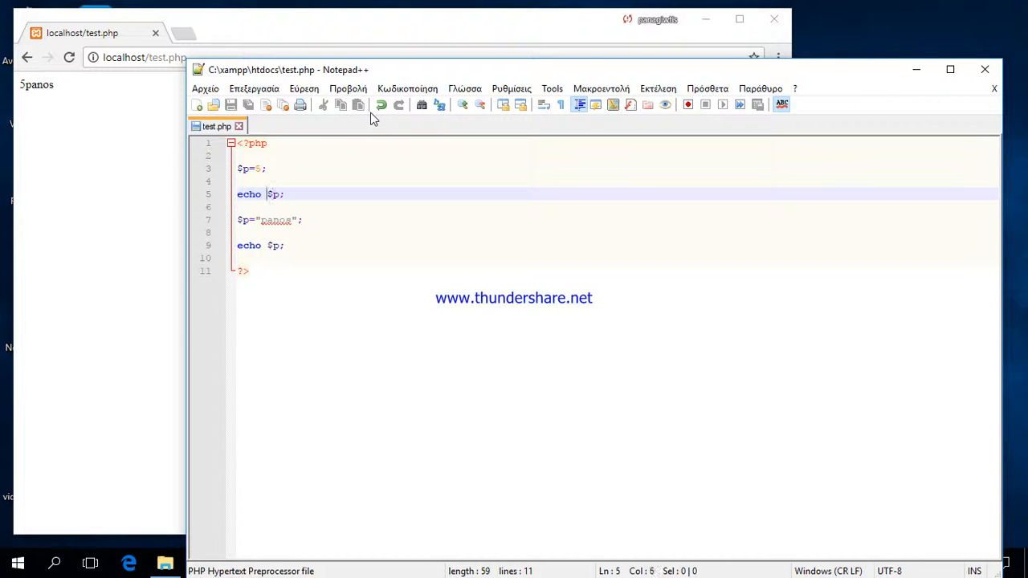
Change the first echo to echo "$p<br>";.
{"action": "type", "text": "\""}
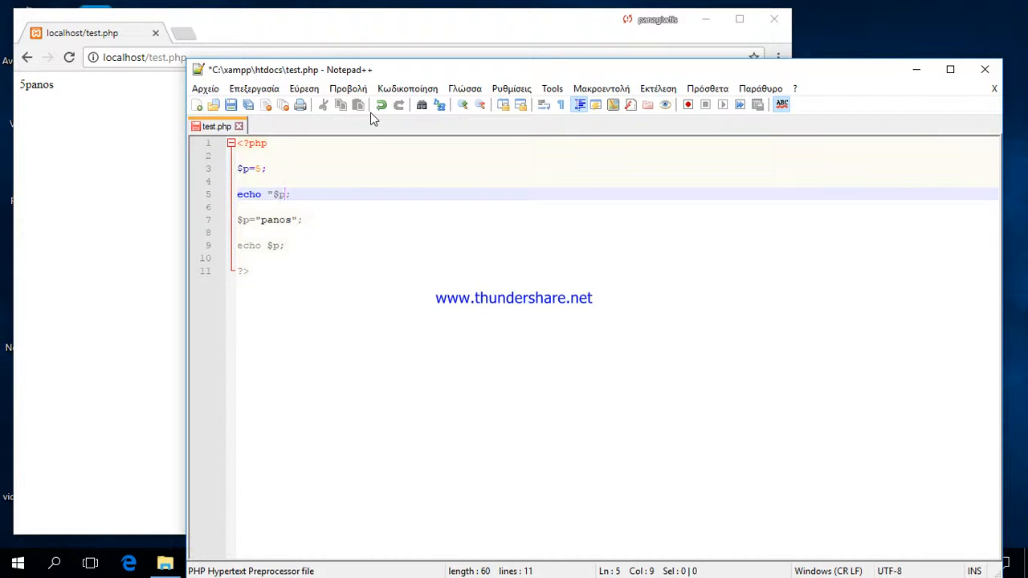
{"action": "type", "text": "<br>"}
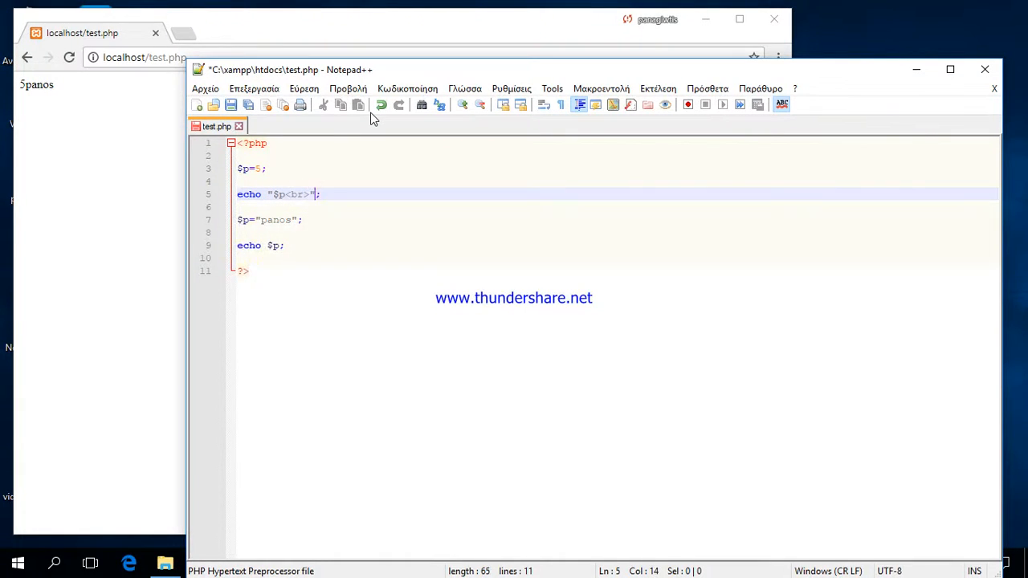
{"action": "mouse_move", "coordinate": [248, 106]}
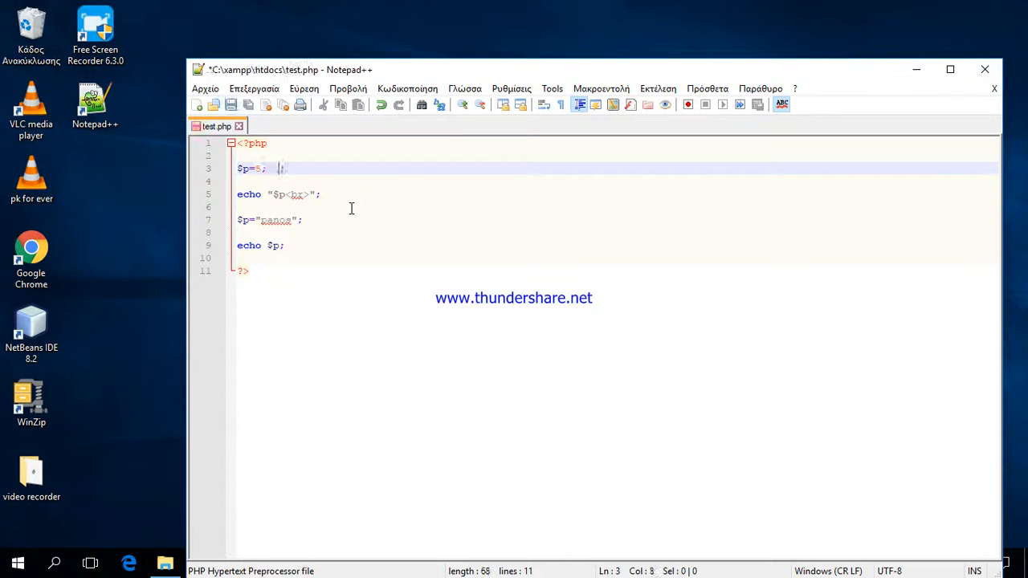
Set $p to 5.013 and replace the old echoes with echo is_double($p);.
{"action": "type", "text": "013"}
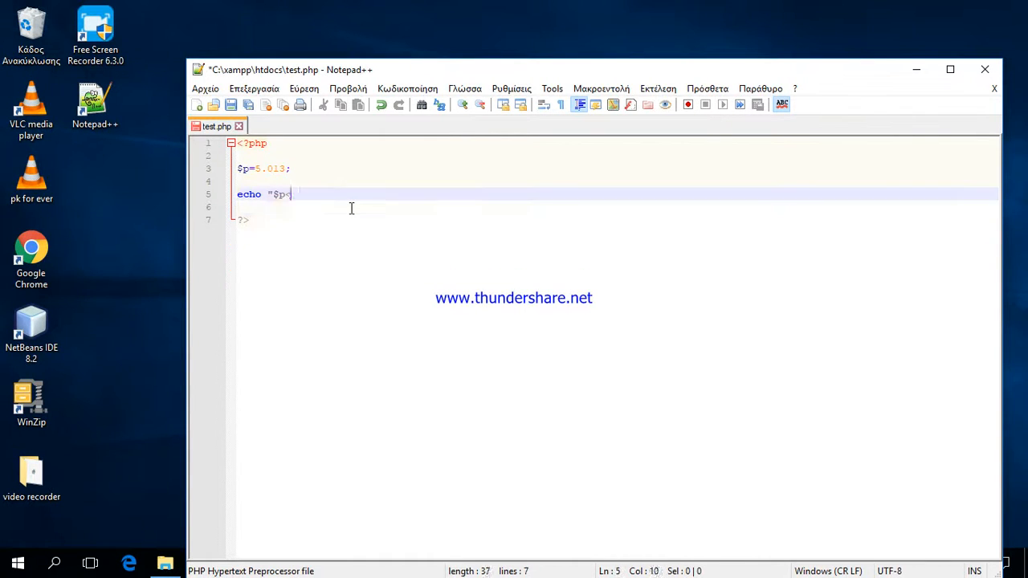
{"action": "key", "text": "ctrl+z"}
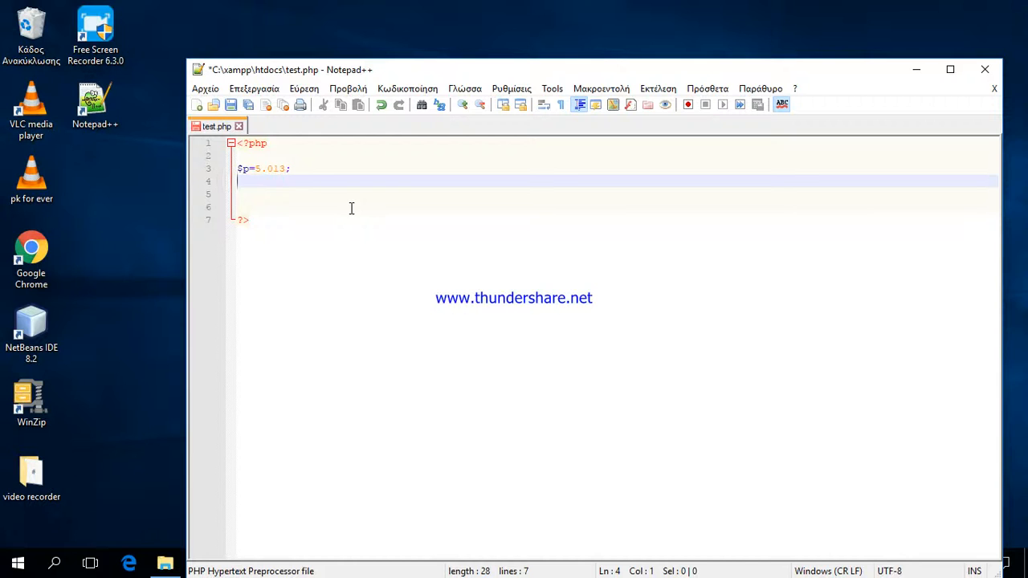
{"action": "type", "text": "e"}
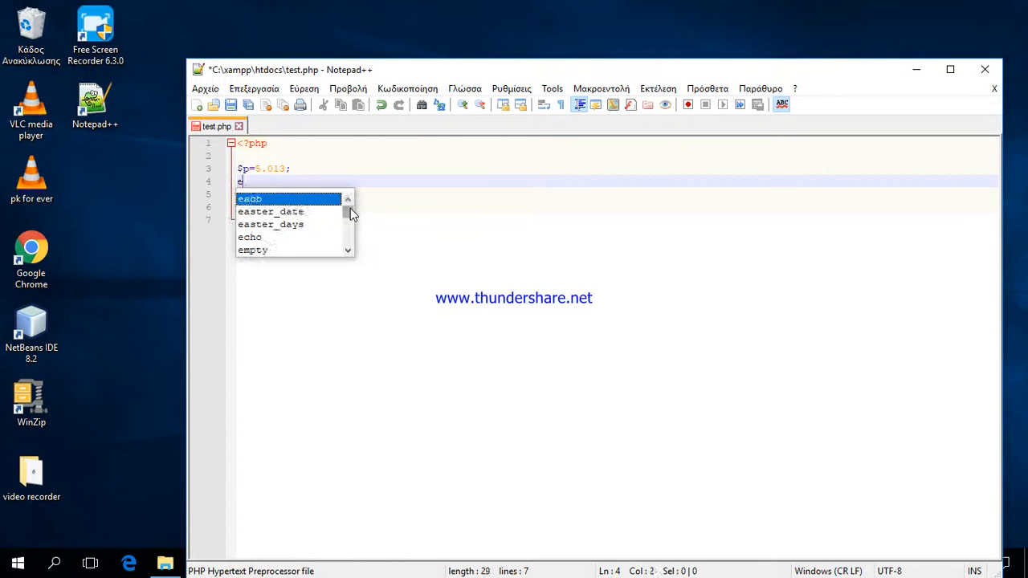
{"action": "type", "text": "cho"}
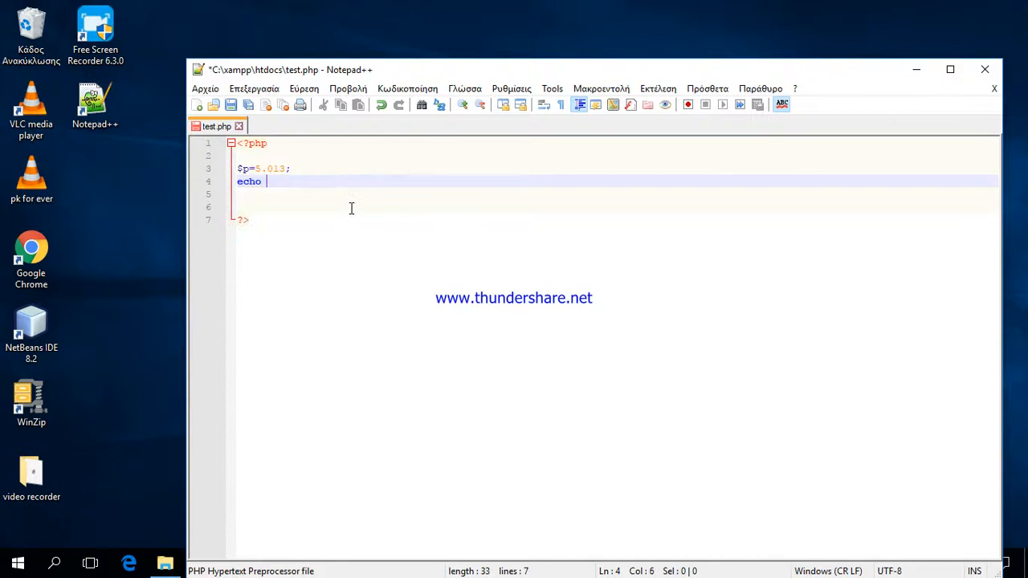
{"action": "type", "text": "is"}
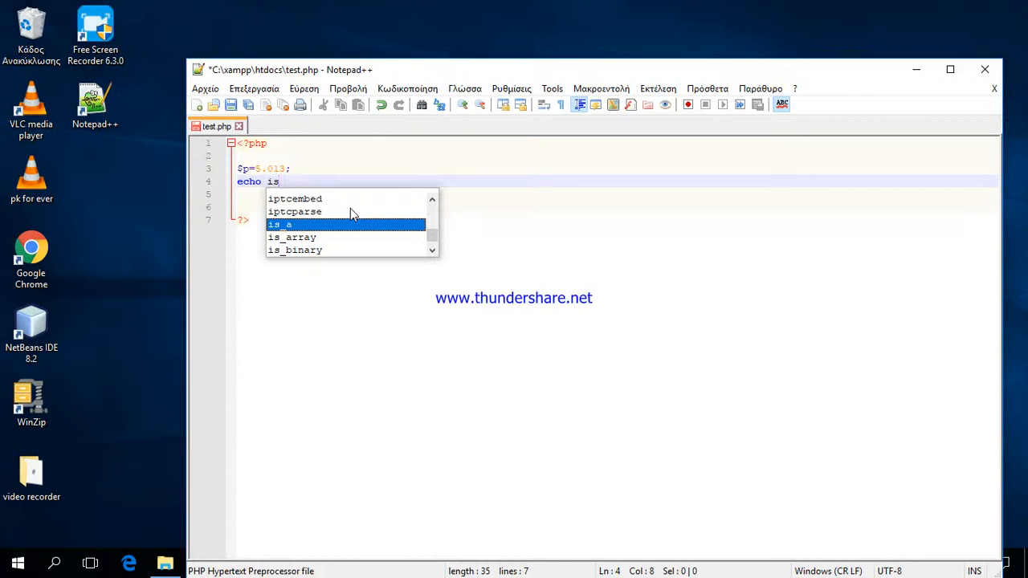
{"action": "type", "text": "_double"}
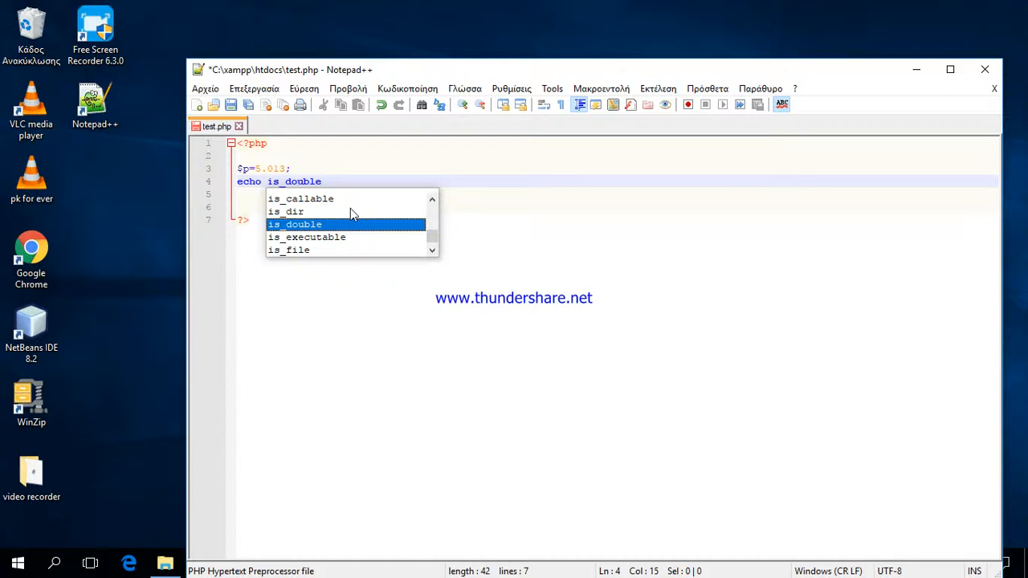
{"action": "type", "text": "("}
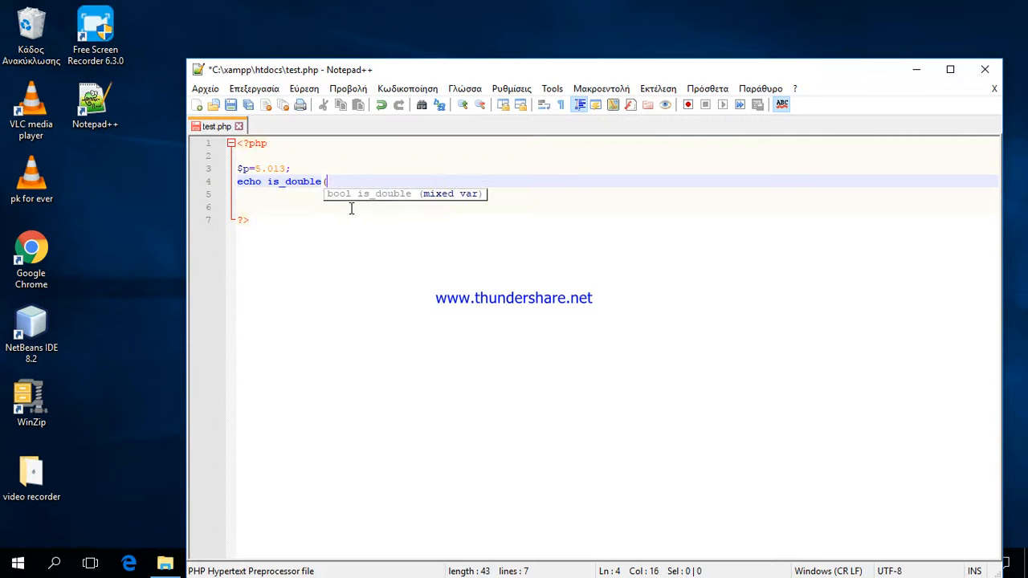
{"action": "type", "text": "$"}
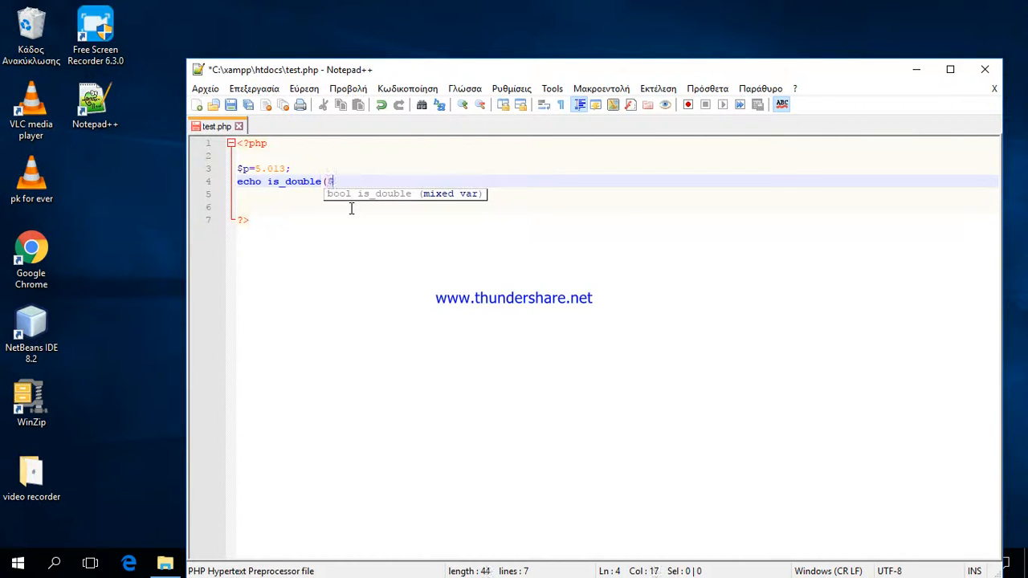
{"action": "type", "text": "$p);"}
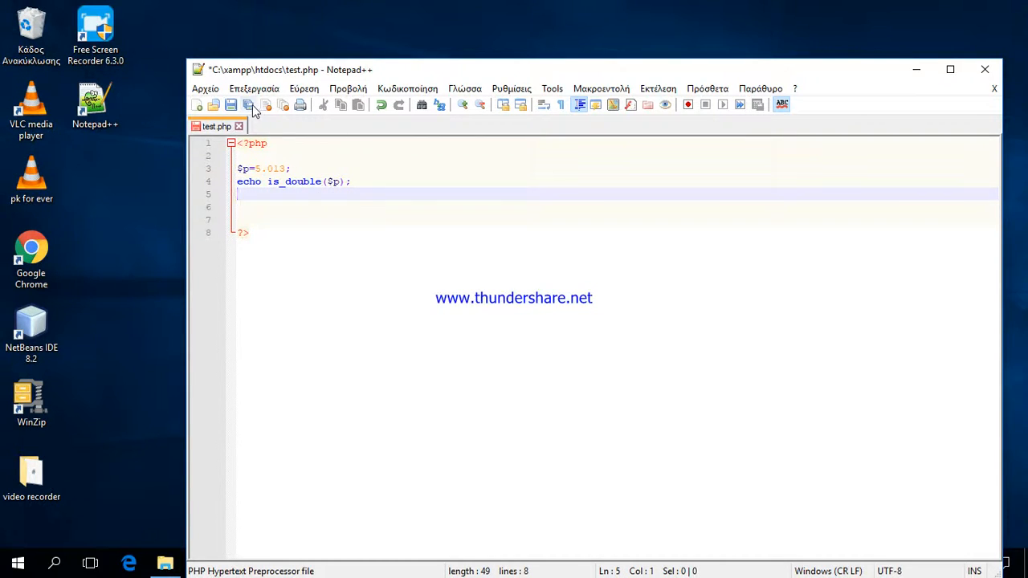
Save test.php, reload it in Chrome to see 1, then minimize Chrome.
{"action": "left_click", "coordinate": [231, 104]}
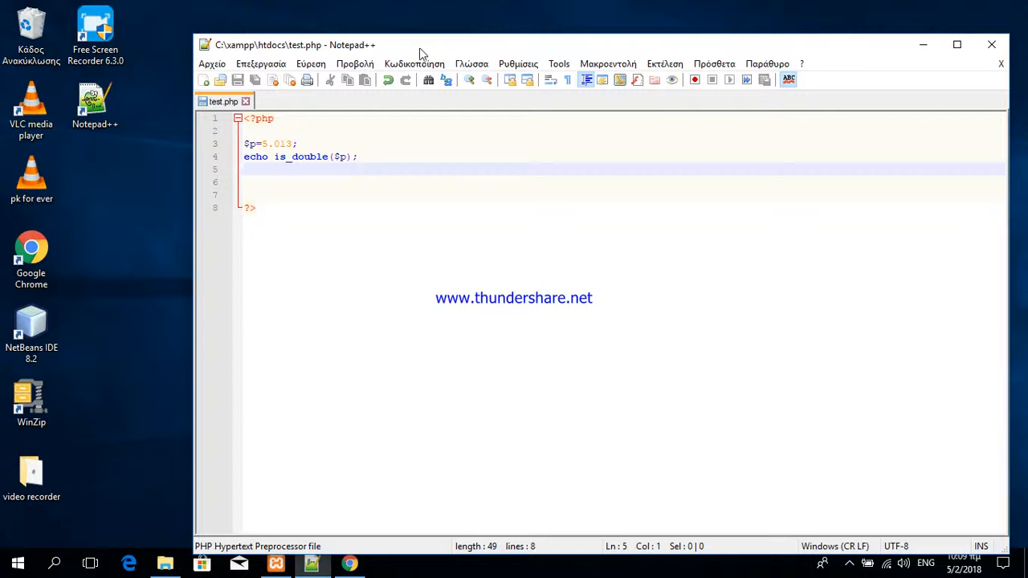
{"action": "left_click", "coordinate": [348, 562]}
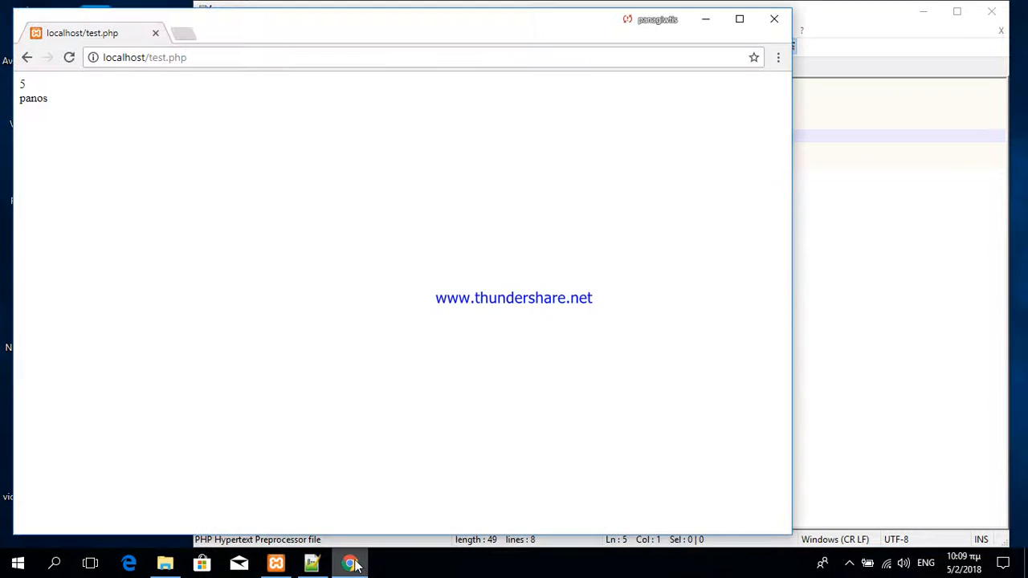
{"action": "left_click", "coordinate": [69, 57]}
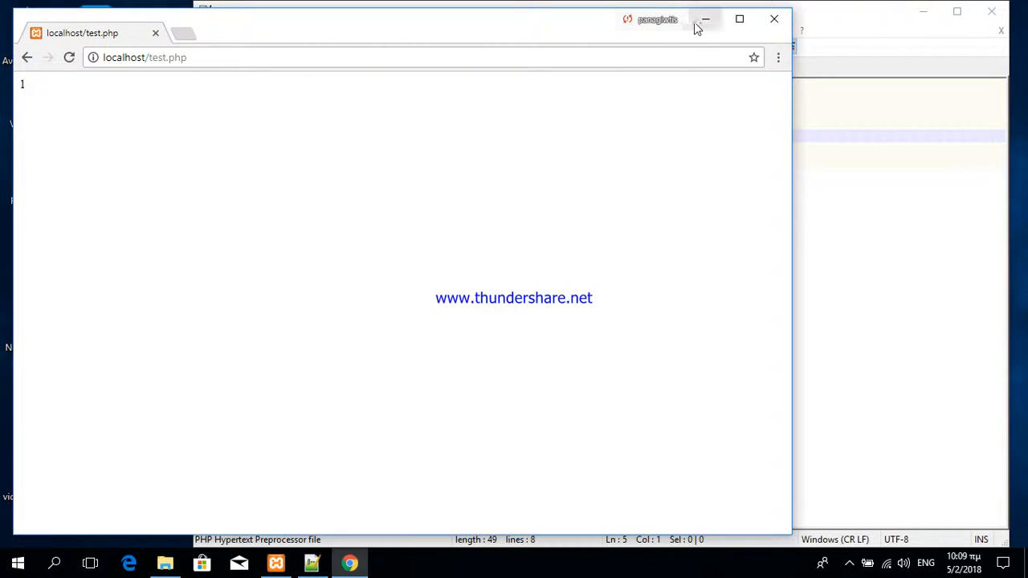
{"action": "left_click", "coordinate": [705, 18]}
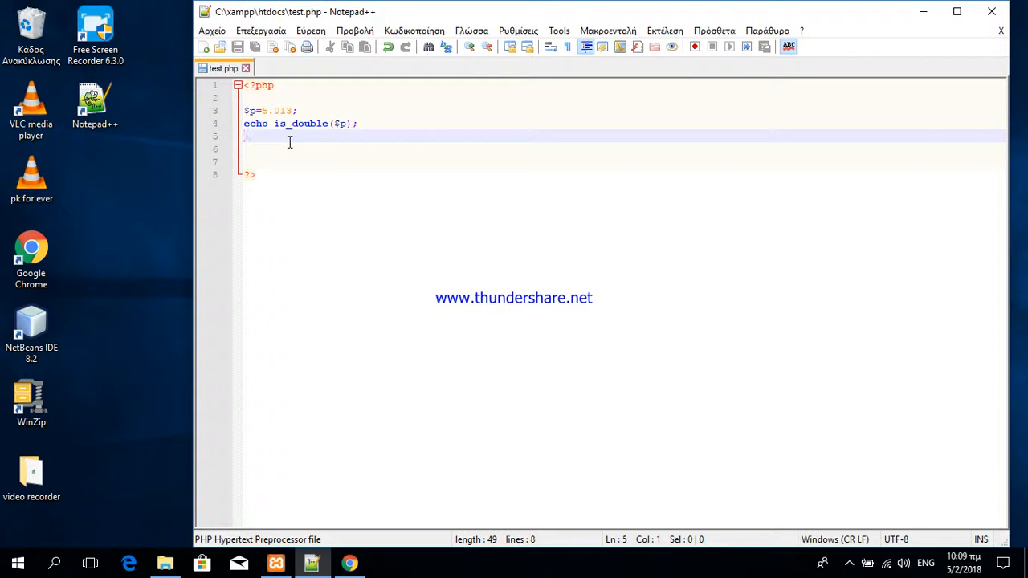
Add settype($p,'string'); after the is_double echo and start the next echo line.
{"action": "type", "text": "settype("}
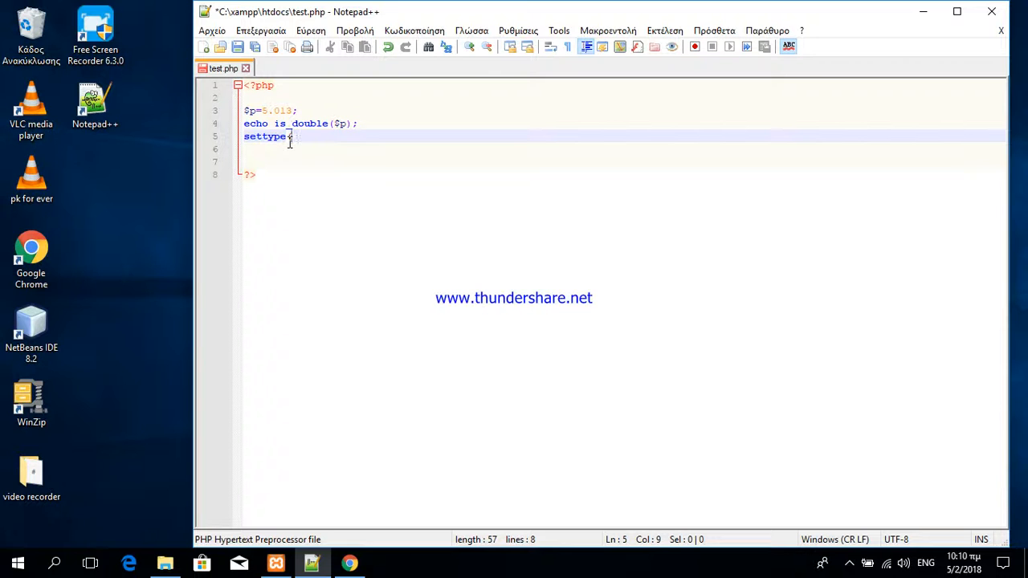
{"action": "type", "text": "$"}
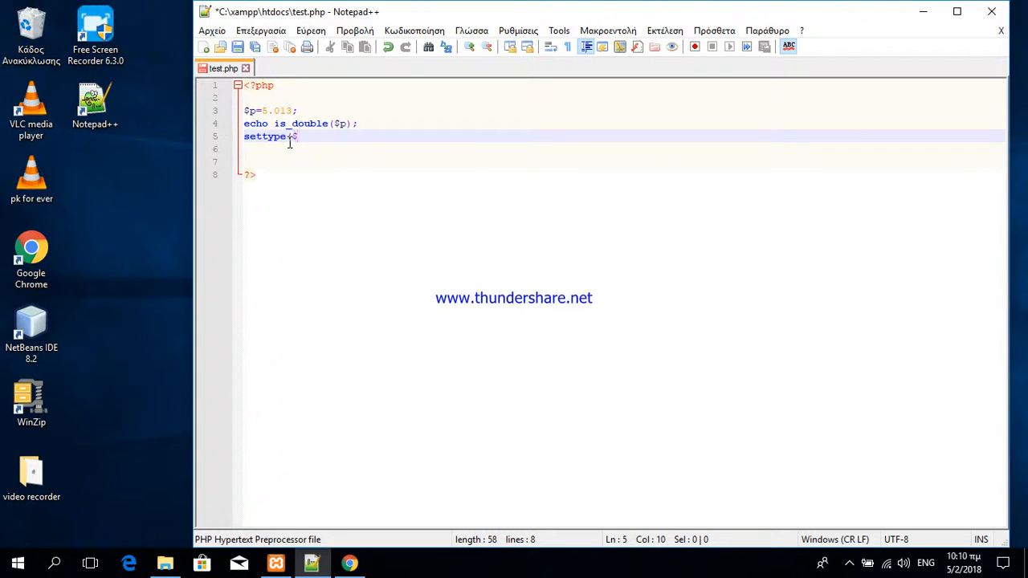
{"action": "type", "text": "($p"}
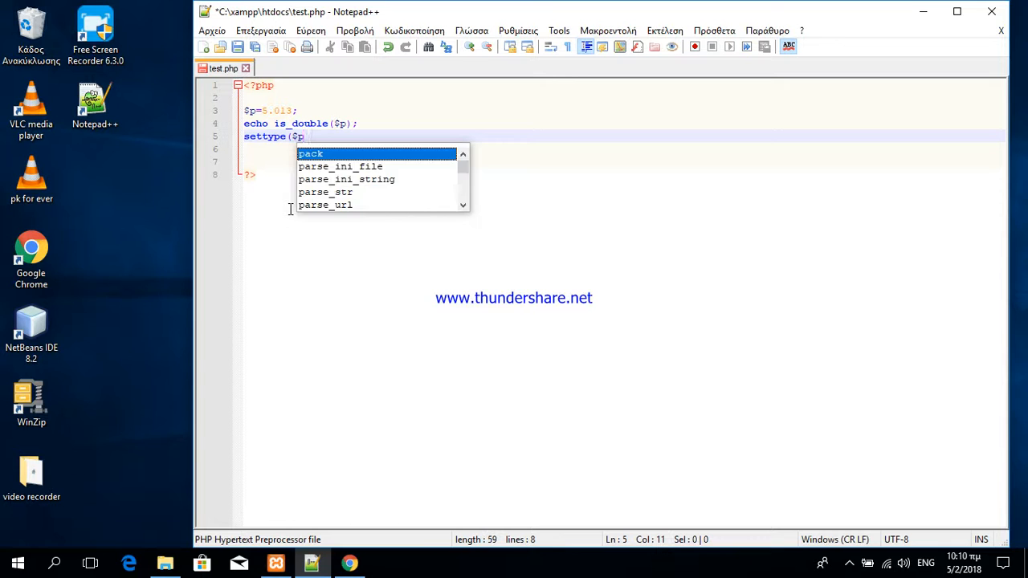
{"action": "type", "text": ",'s"}
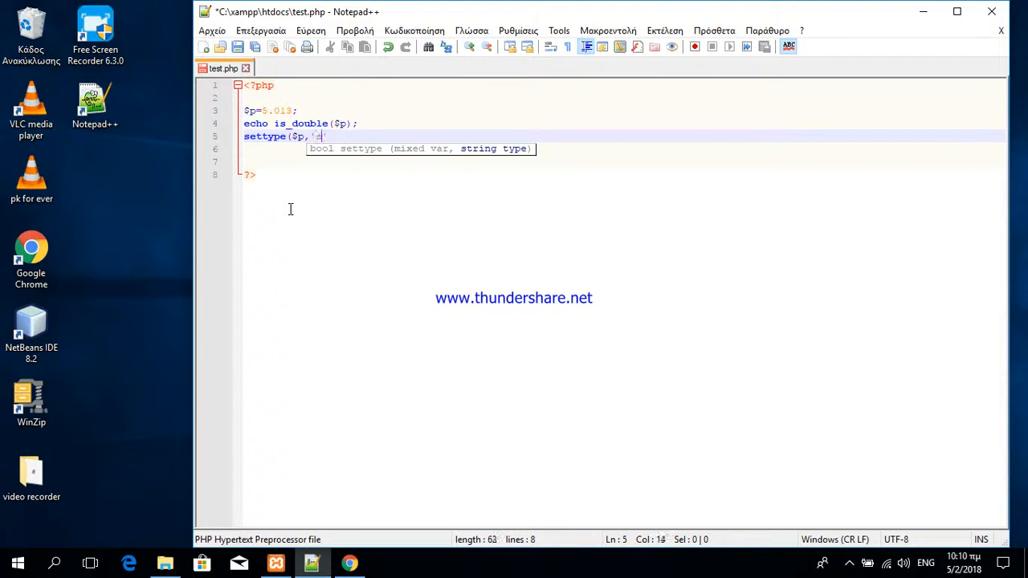
{"action": "type", "text": "tring'"}
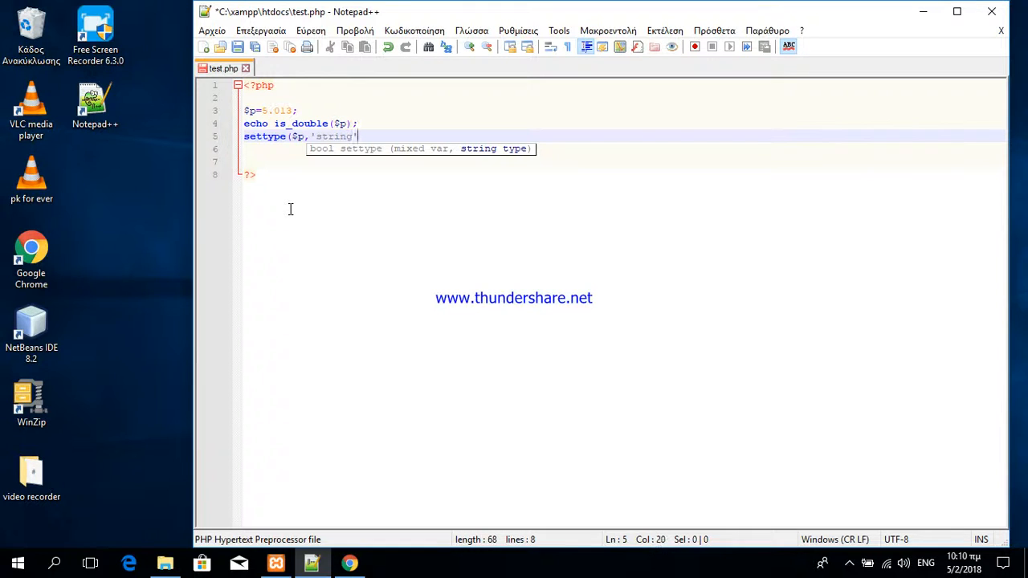
{"action": "type", "text": ");"}
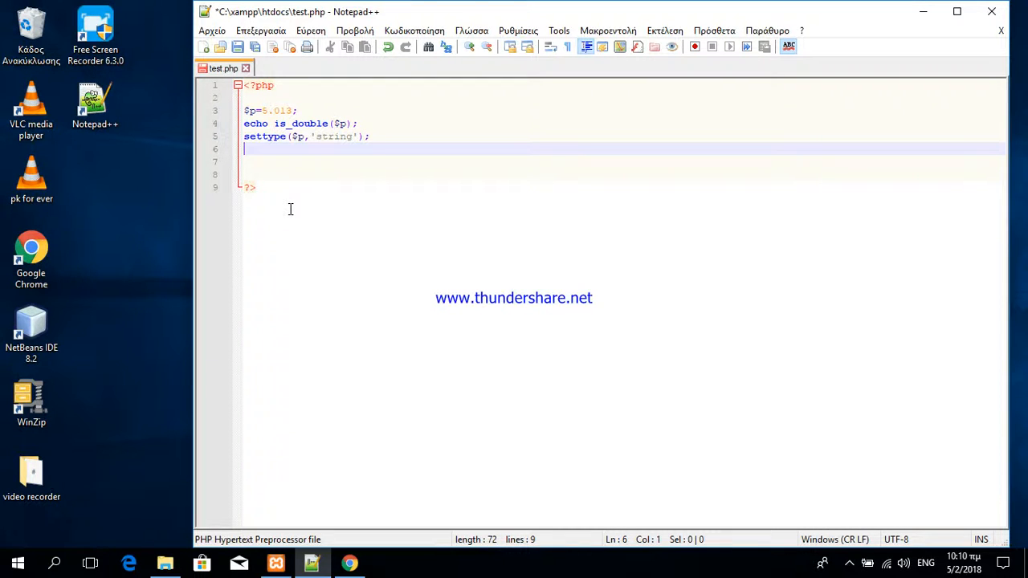
{"action": "type", "text": "echo"}
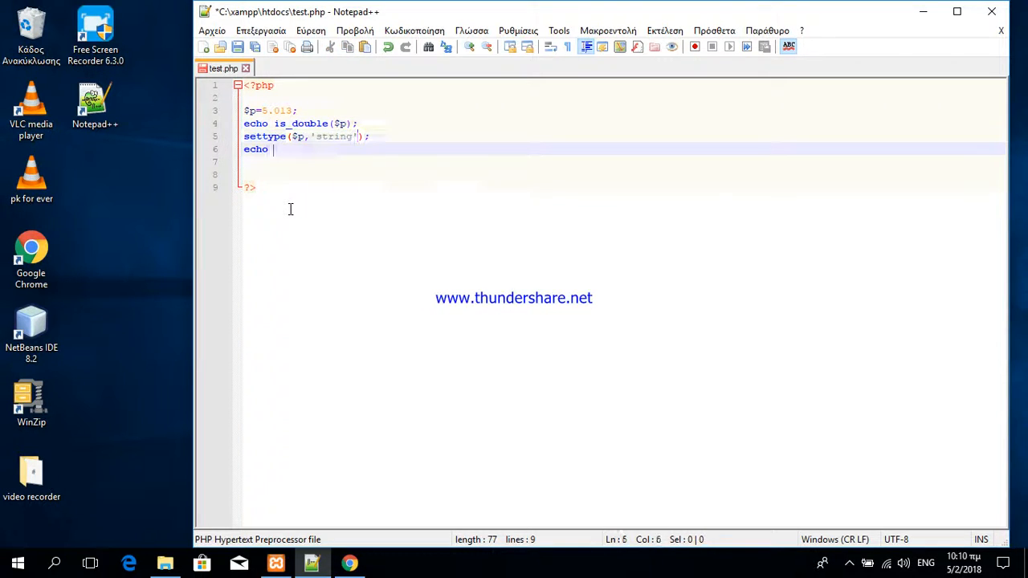
Echo is_double($p), a space and is_string($p), then begin the next settype line.
{"action": "type", "text": "is_double($p);"}
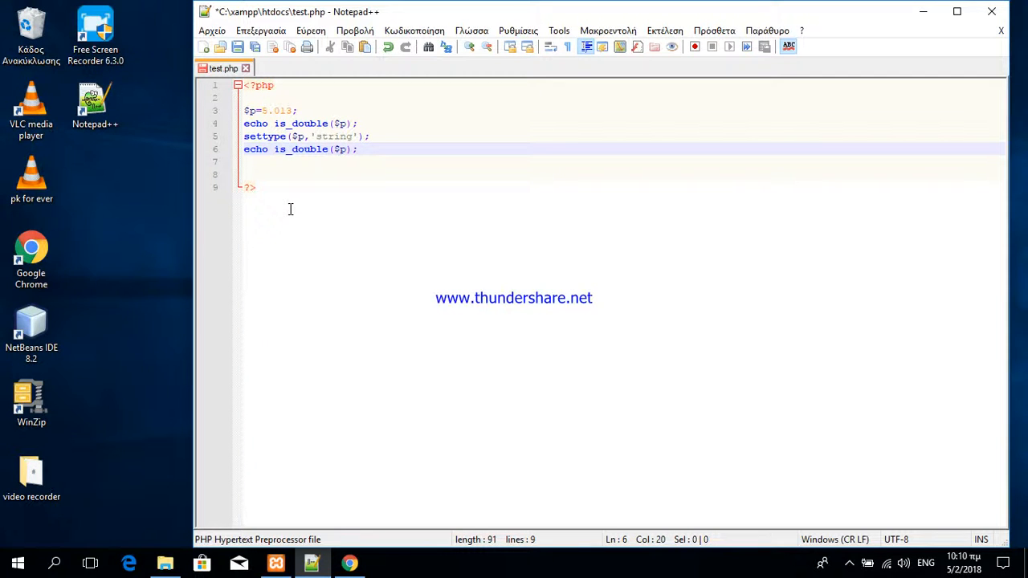
{"action": "type", "text": ".\" \".is_string"}
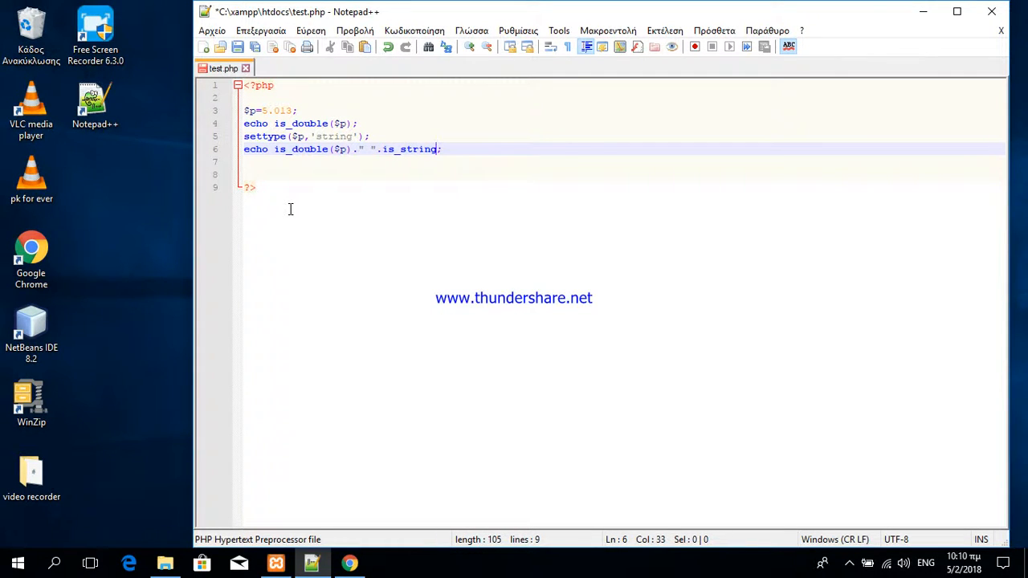
{"action": "type", "text": "("}
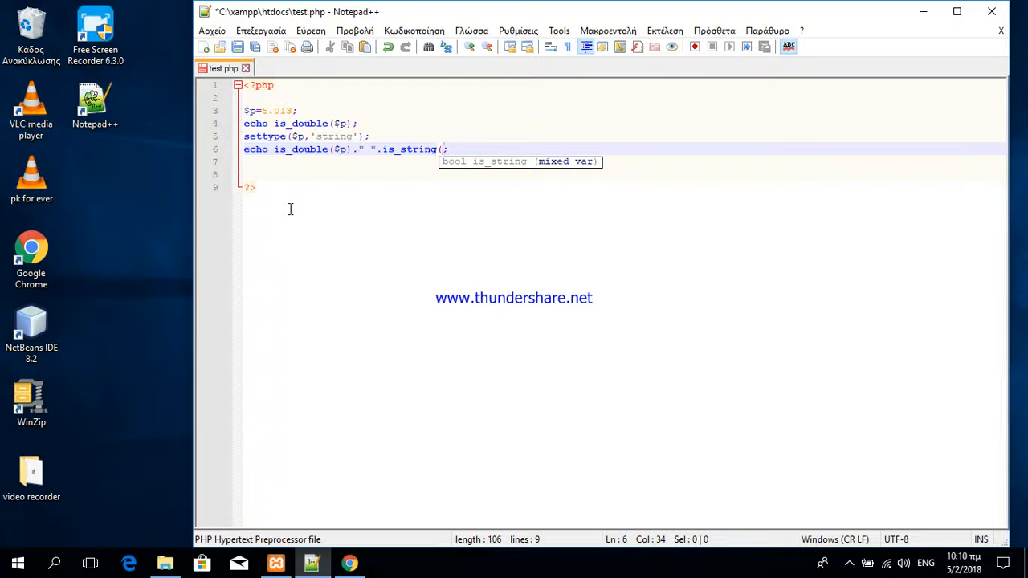
{"action": "type", "text": "$p"}
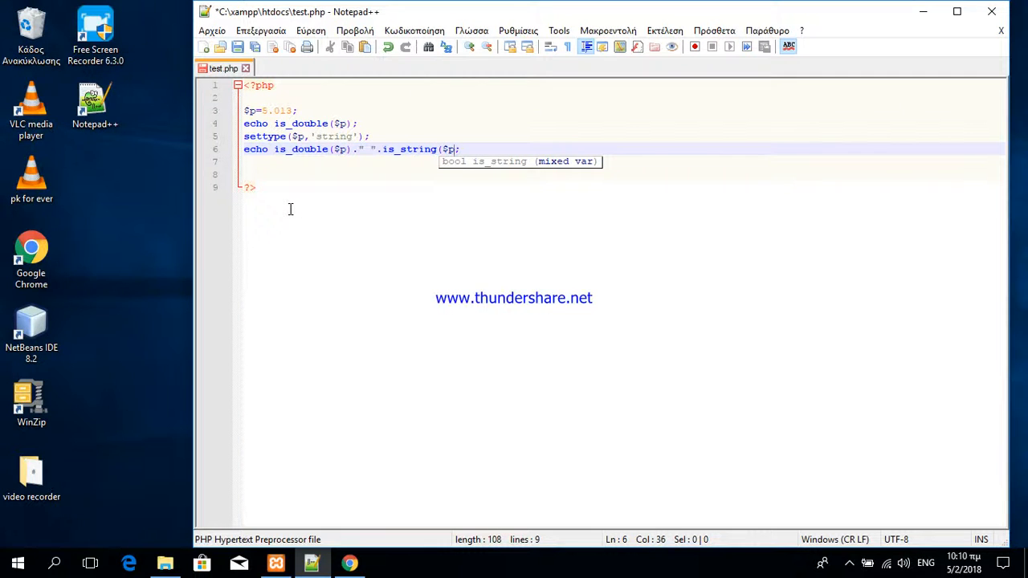
{"action": "type", "text": ")"}
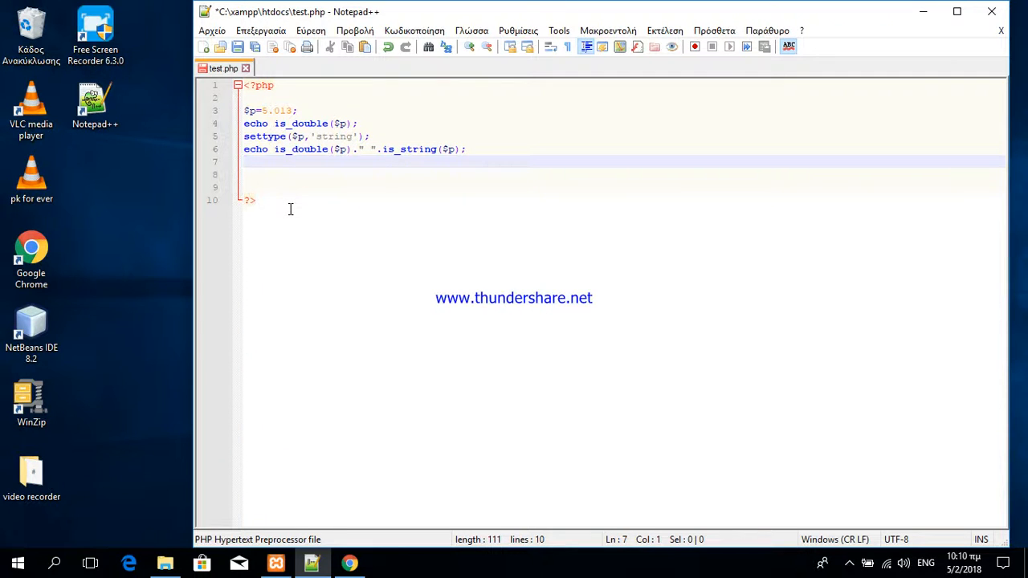
{"action": "type", "text": "settyp"}
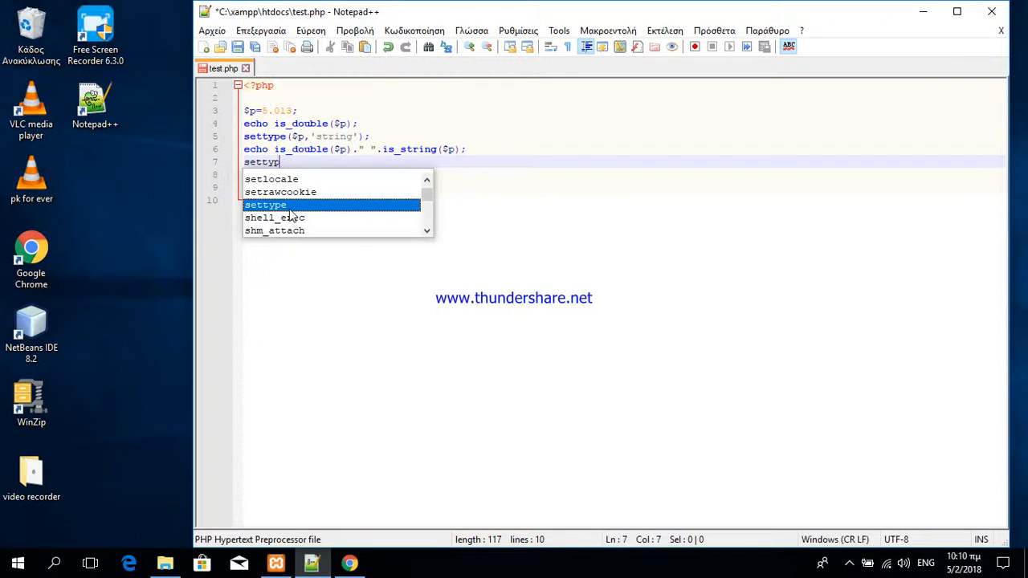
Convert $p to an integer with settype($p,'integer');.
{"action": "type", "text": "e("}
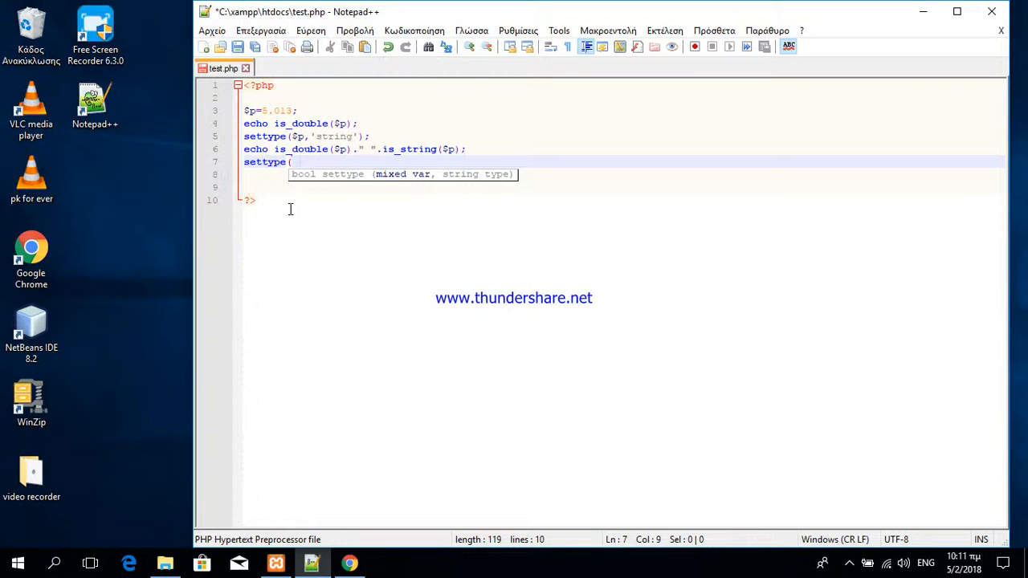
{"action": "type", "text": "$p,"}
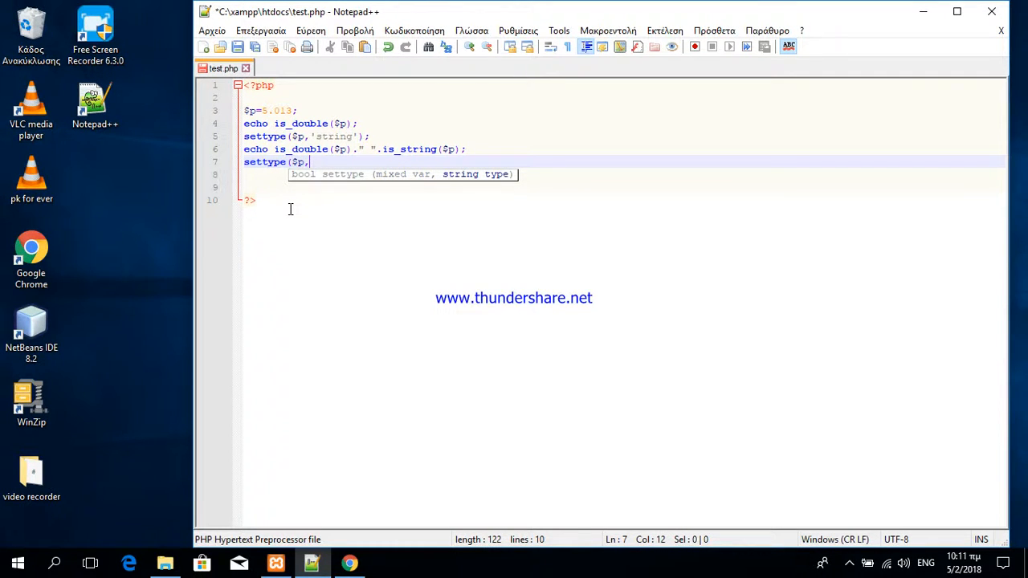
{"action": "type", "text": "''"}
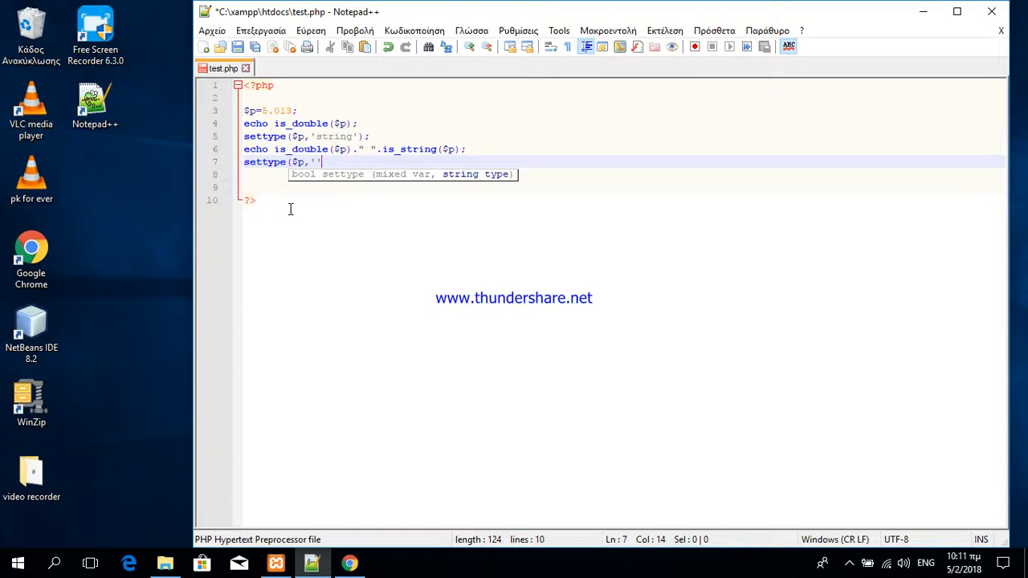
{"action": "type", "text": "integer"}
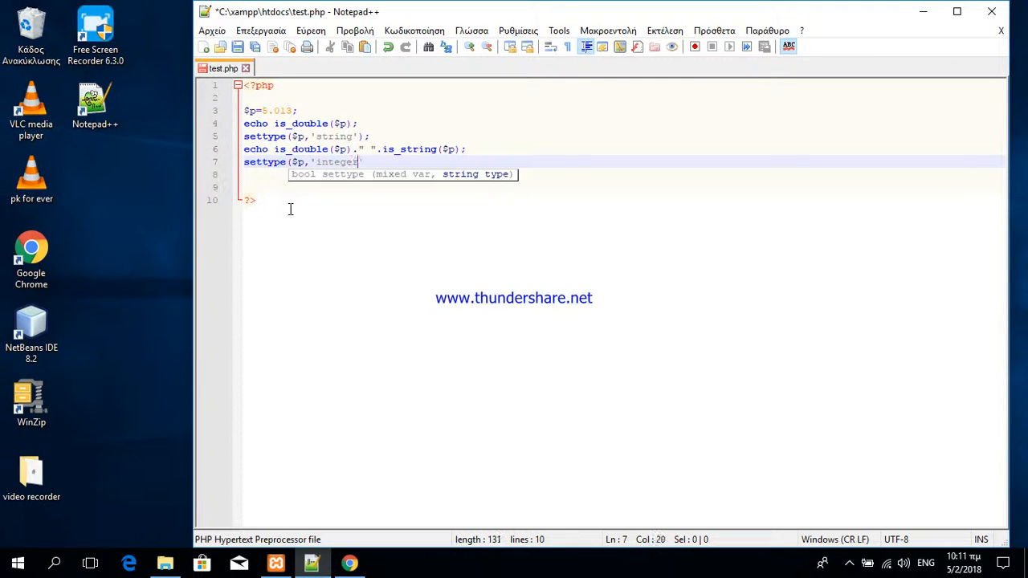
{"action": "type", "text": "');"}
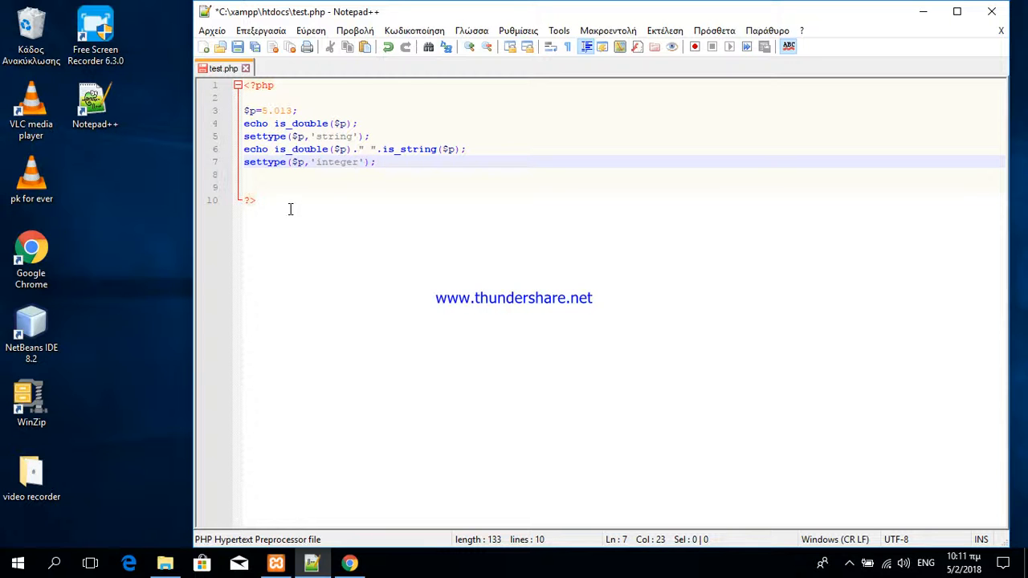
Echo "<br>$p" on a new line and save test.php.
{"action": "type", "text": "echo"}
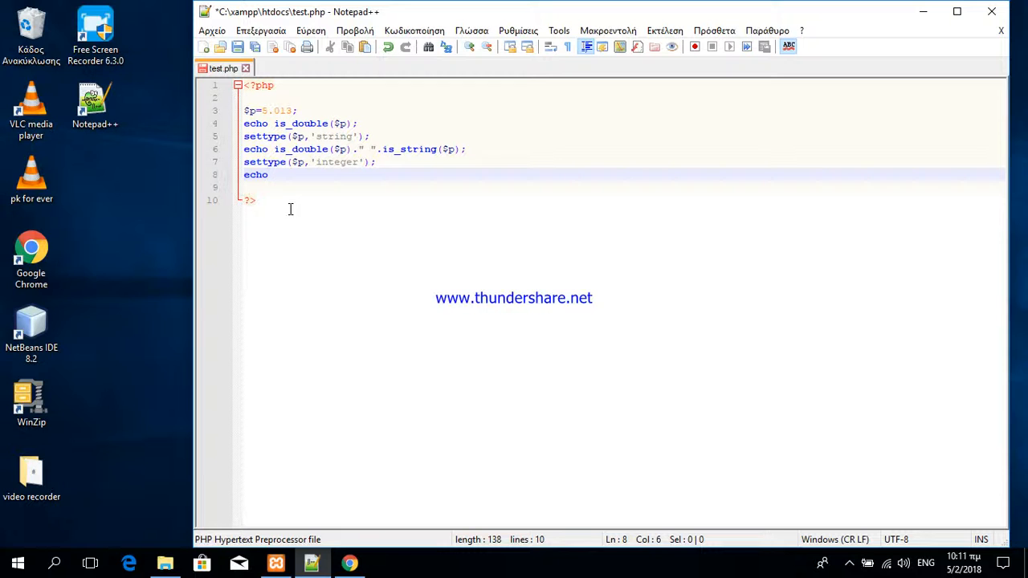
{"action": "type", "text": "\"<br>"}
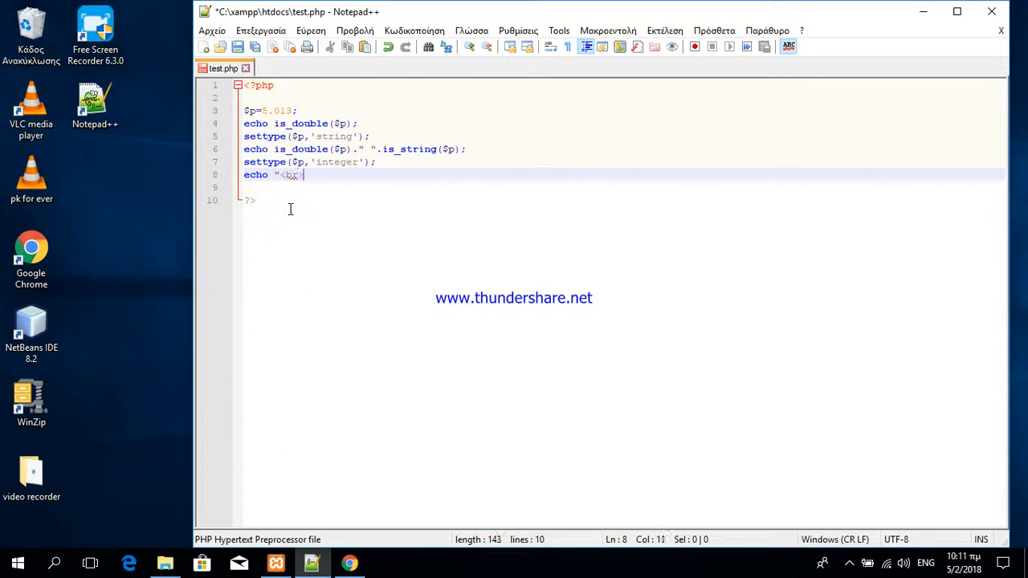
{"action": "type", "text": ">"}
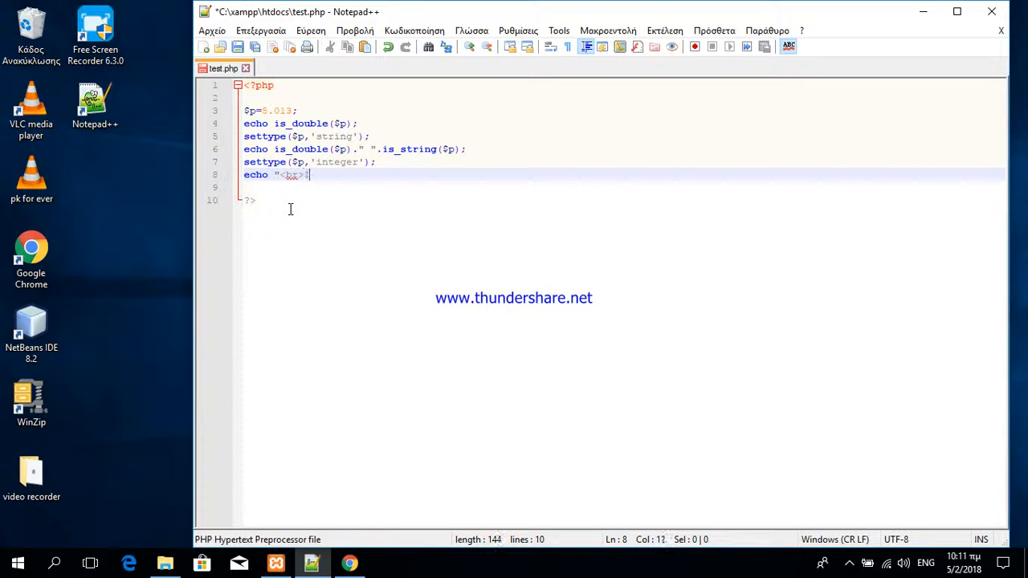
{"action": "type", "text": "p"}
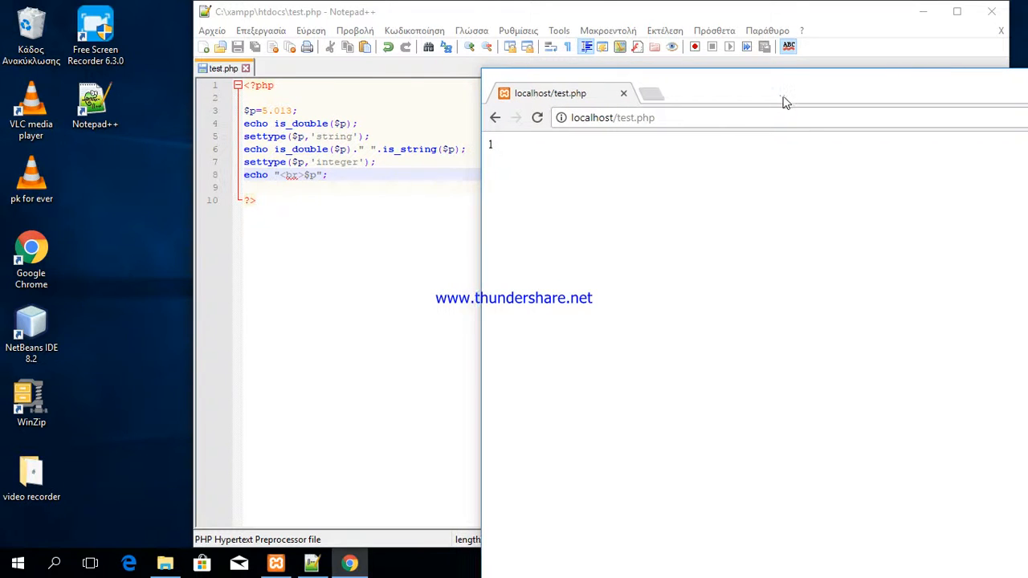
Reload localhost/test.php in Chrome to show 1 1 and 5.
{"action": "left_click", "coordinate": [536, 117]}
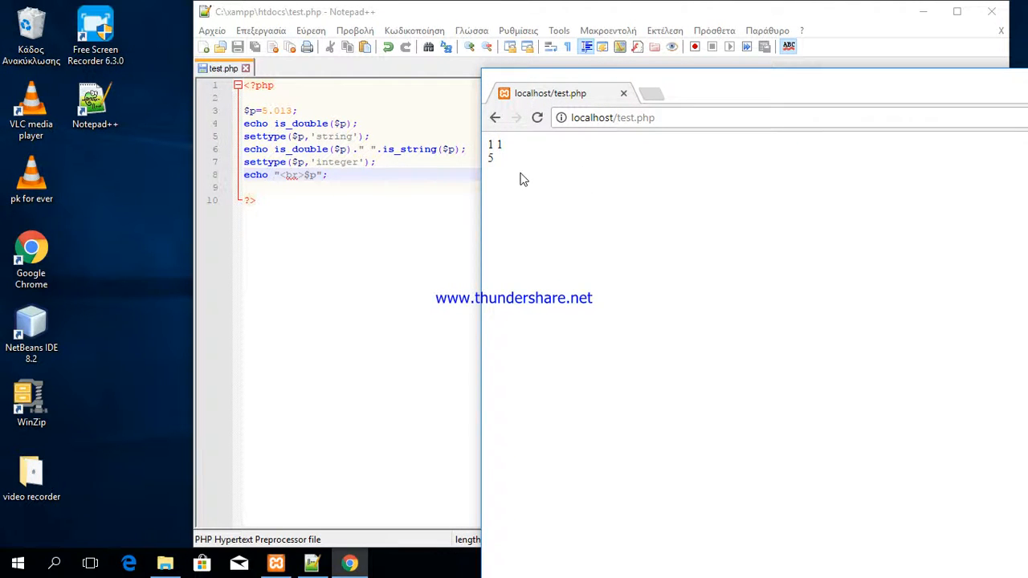
{"action": "mouse_move", "coordinate": [350, 160]}
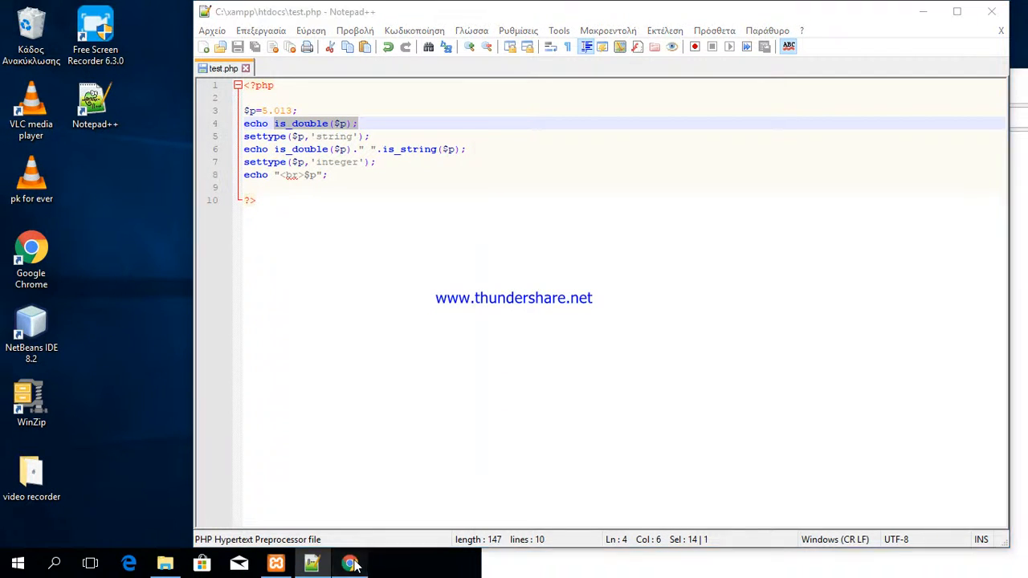
{"action": "left_click", "coordinate": [349, 562]}
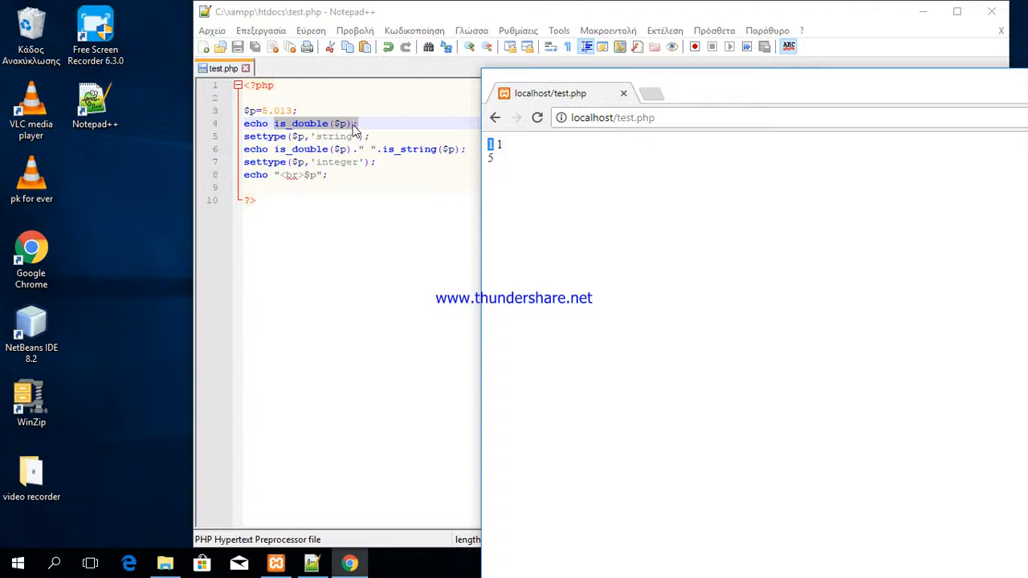
Append "<br>" after is_double($p) on line 4, then reload the Chrome page.
{"action": "left_click", "coordinate": [369, 123]}
{"action": "type", "text": ".\""}
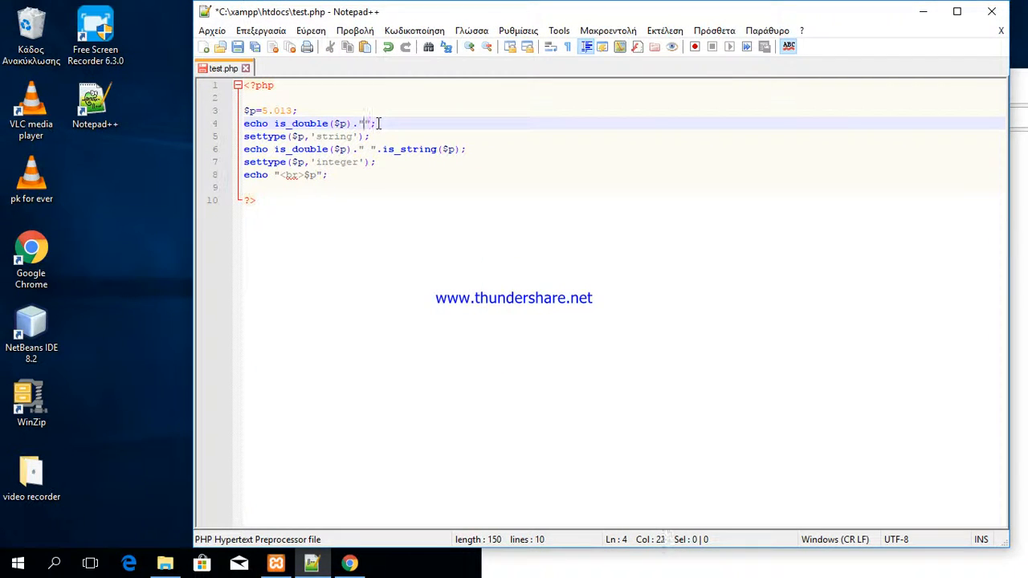
{"action": "type", "text": "<br>"}
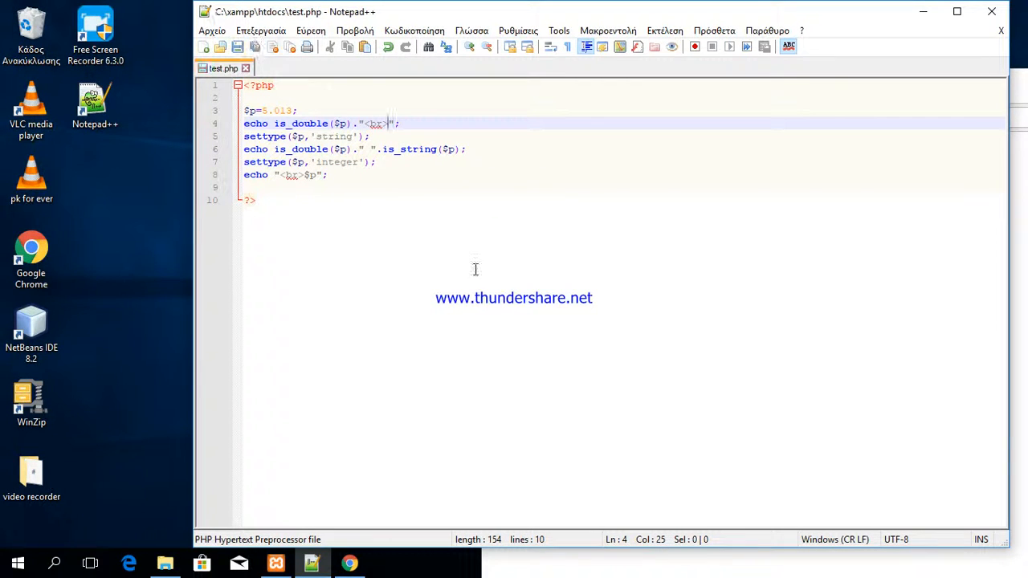
{"action": "left_click", "coordinate": [348, 562]}
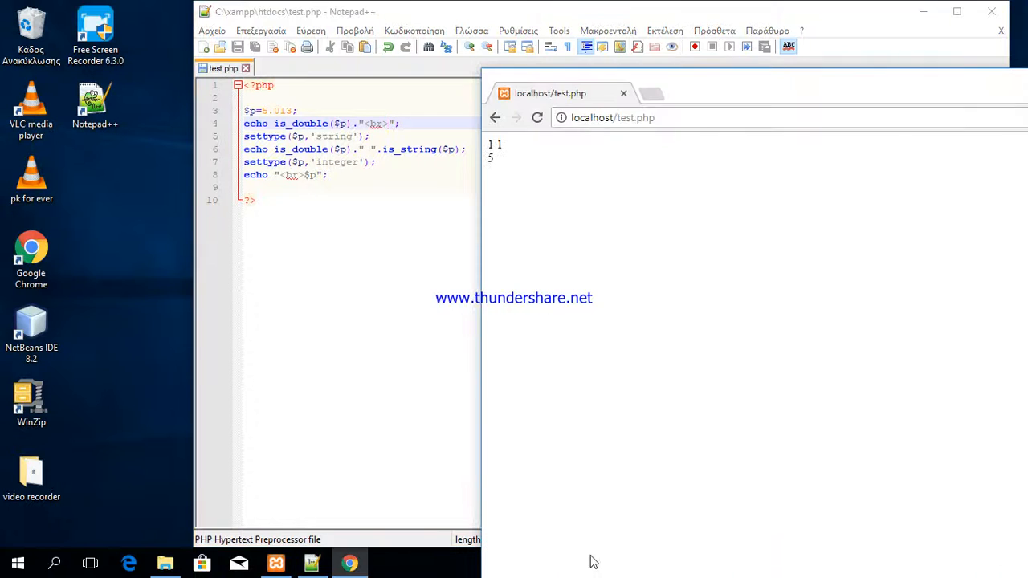
{"action": "left_click", "coordinate": [537, 118]}
{"action": "type", "text": "1"}
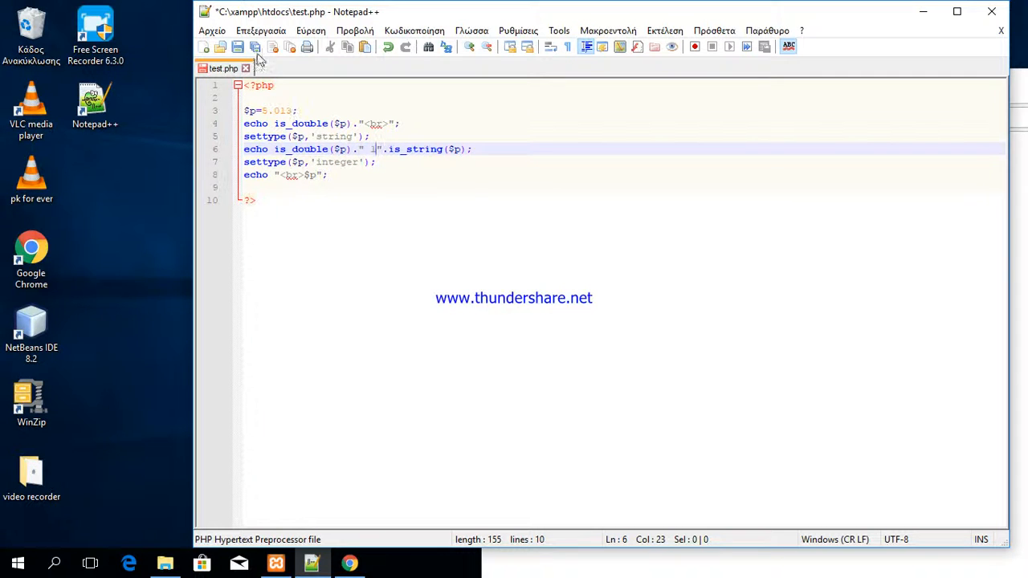
Save test.php and reload the page, now showing 1, 11 and 5 on separate lines.
{"action": "left_click", "coordinate": [237, 46]}
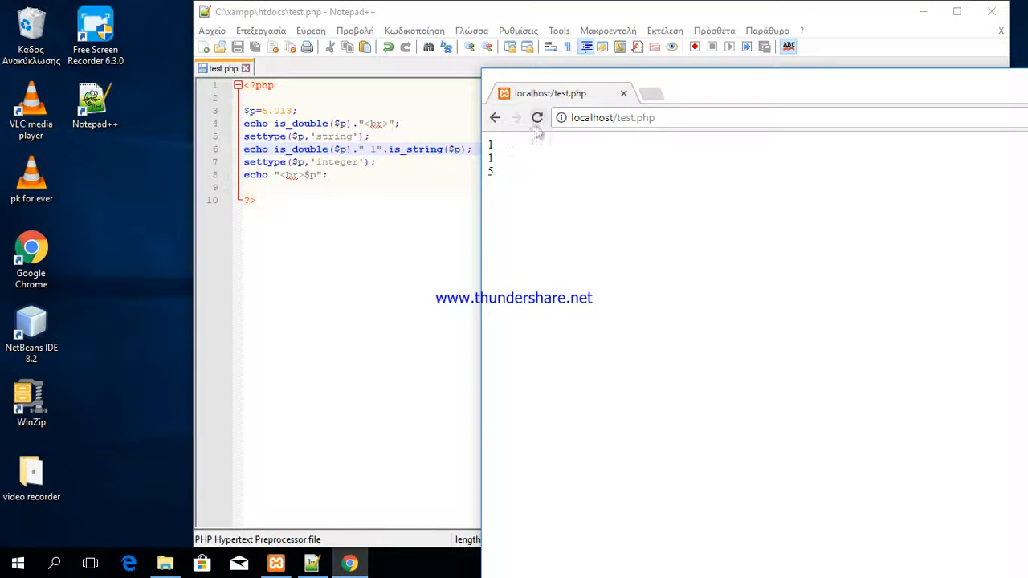
{"action": "left_click", "coordinate": [537, 117]}
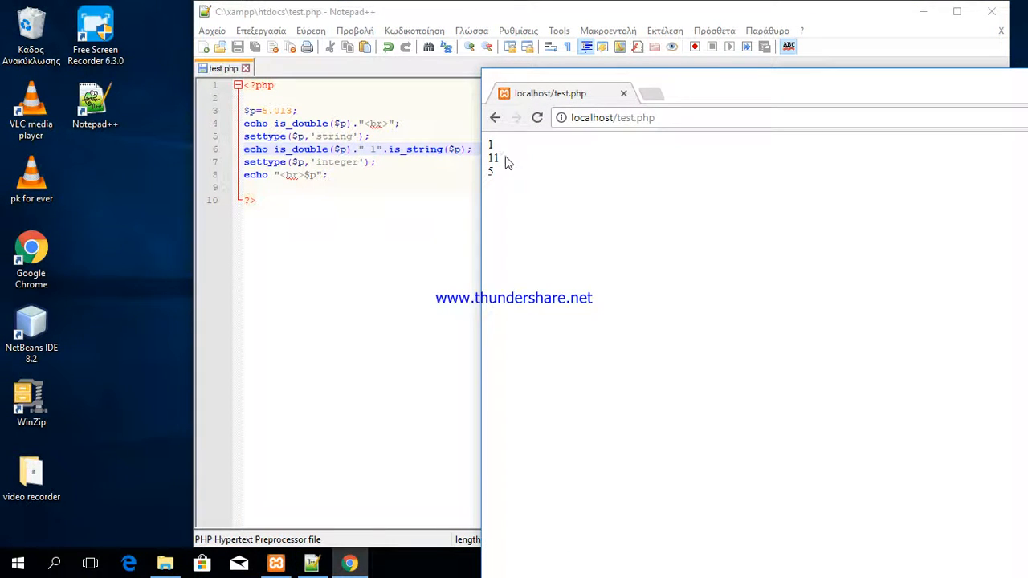